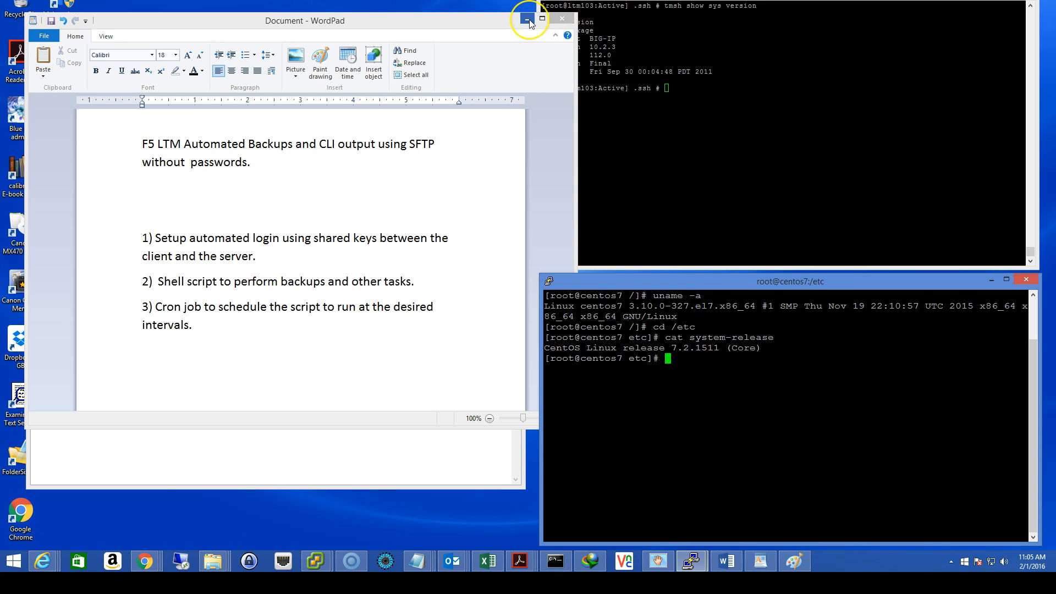
Step: Minimize WordPad to show the Notepad notes on SSH/SCP/SFTP shared-key authentication
left_click(526, 18)
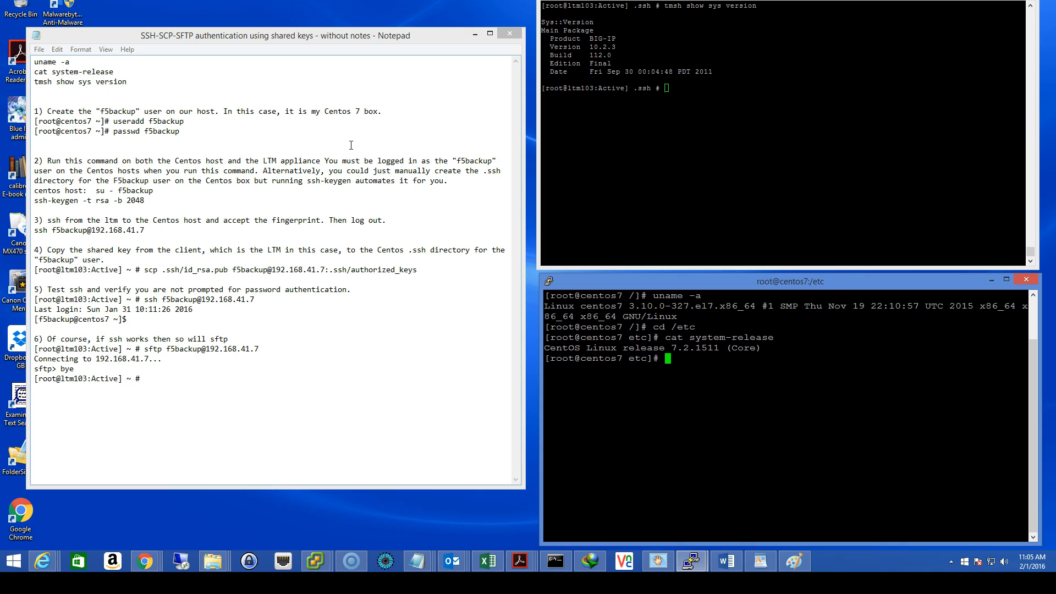
mouse_move(155, 89)
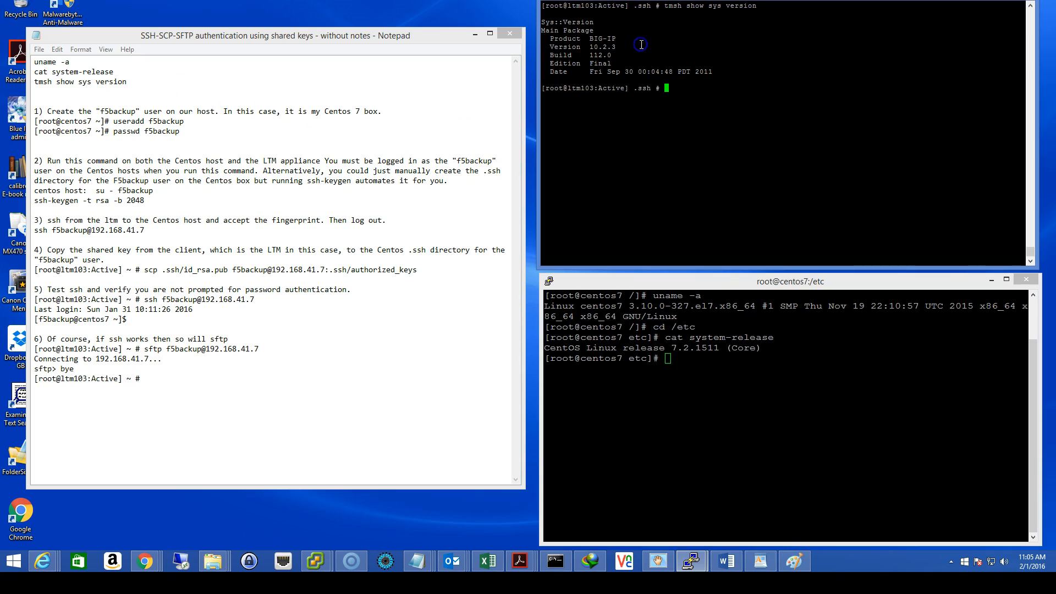
mouse_move(652, 29)
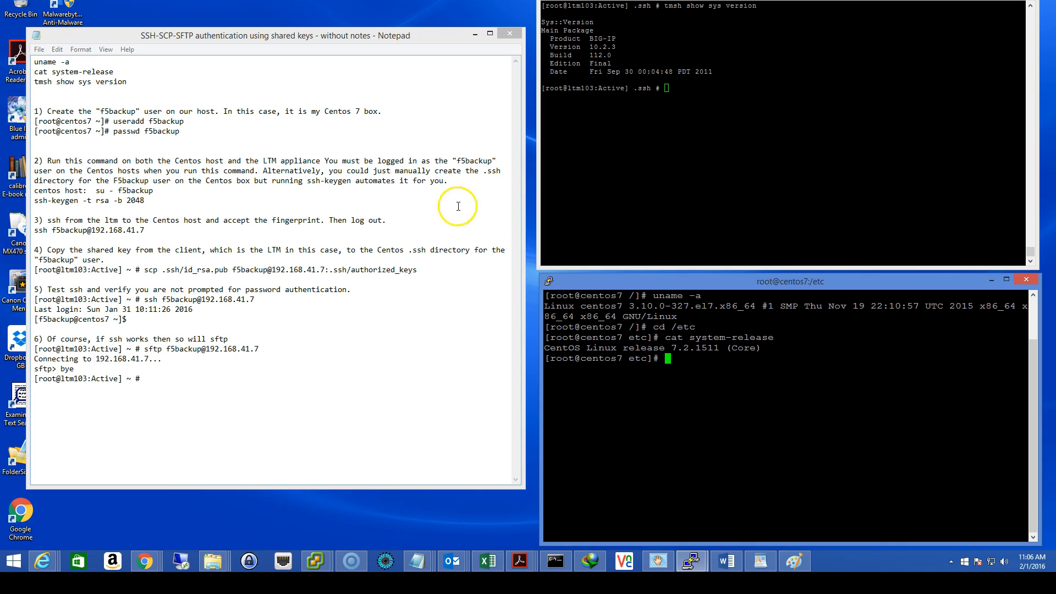
Step: Create the f5backup user on CentOS and set its password with passwd f5backup
double_click(120, 121)
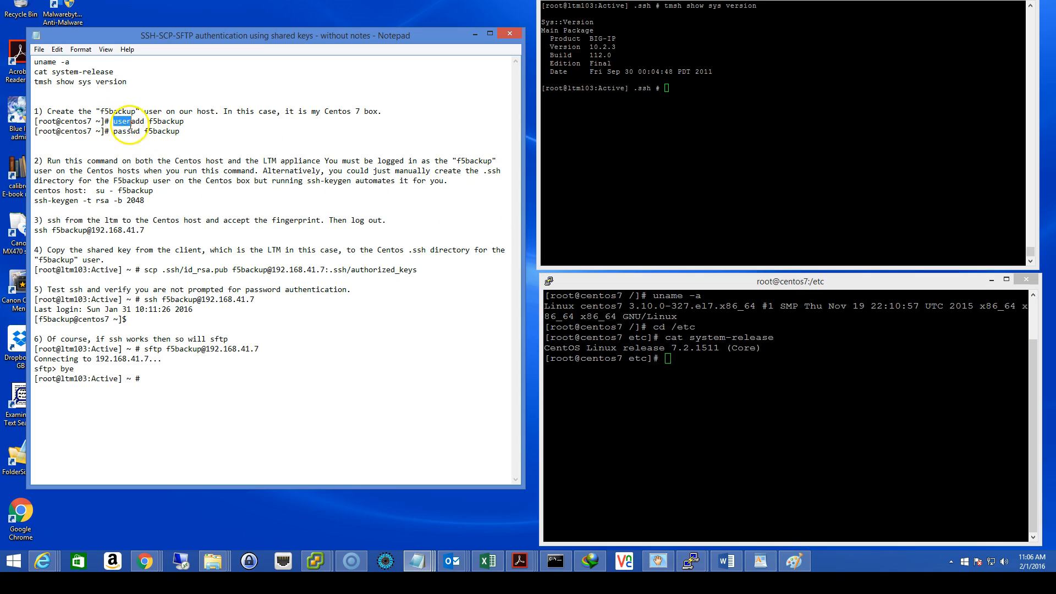
right_click(134, 121)
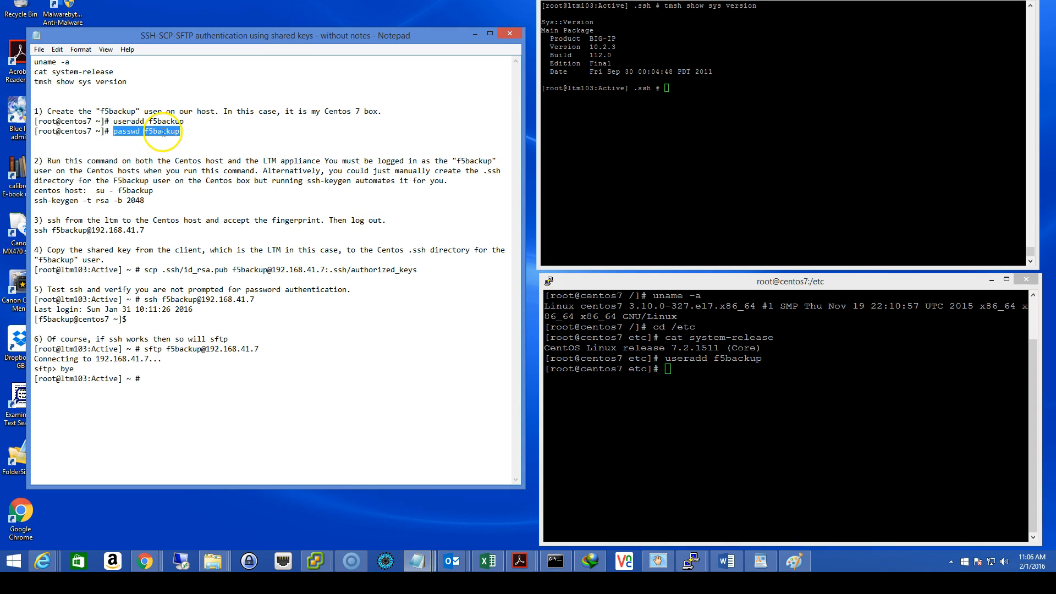
type("passwd f5backup")
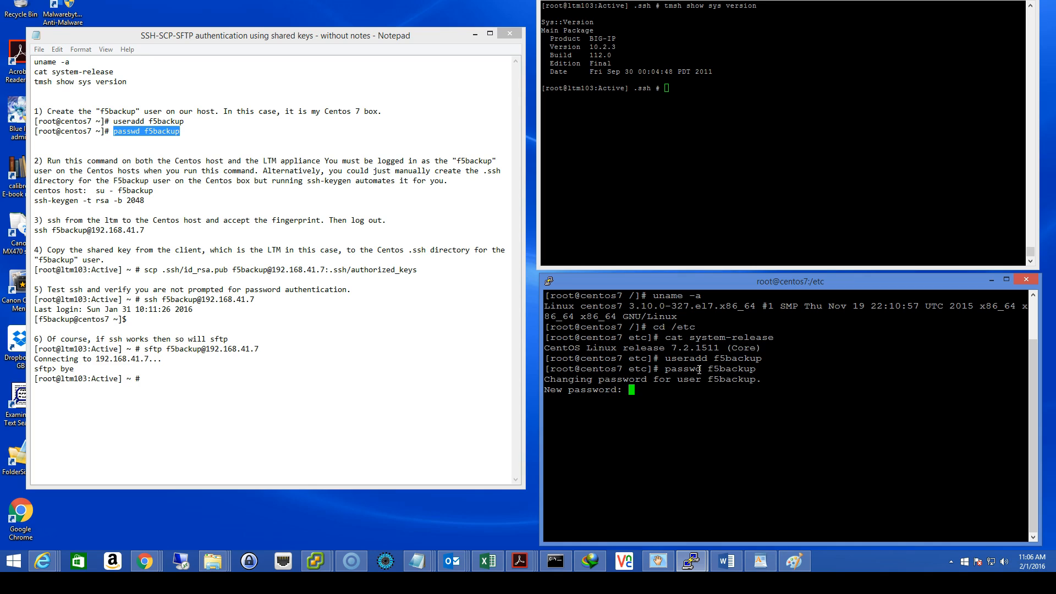
key("enter")
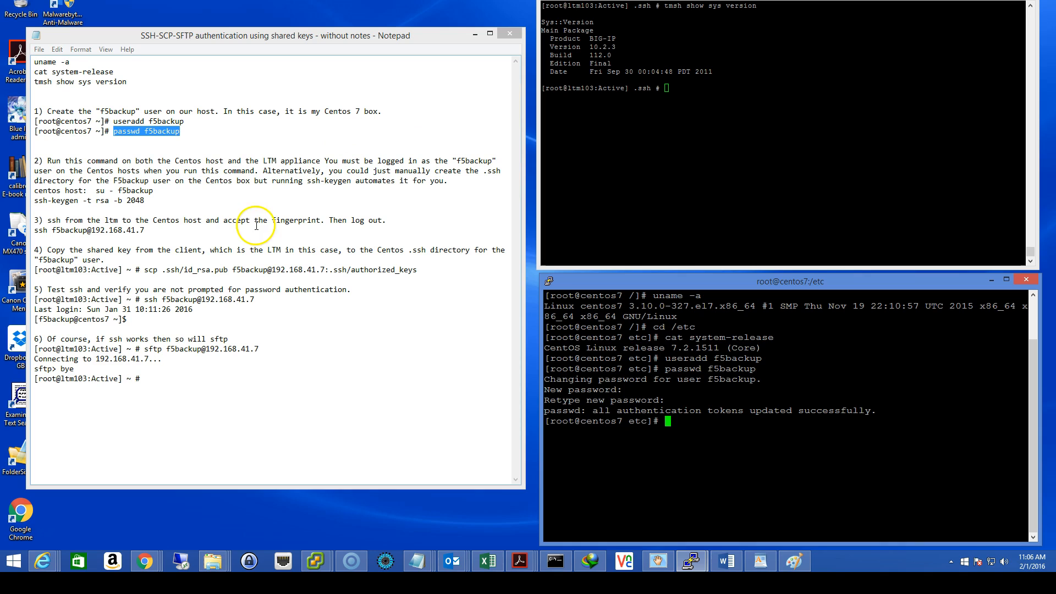
mouse_move(241, 204)
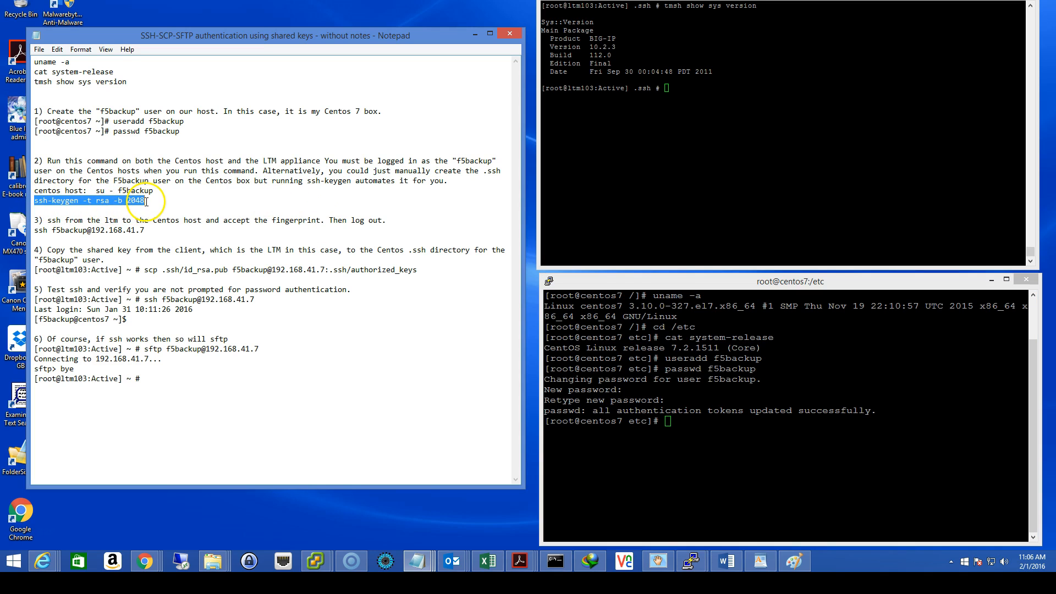
mouse_move(605, 131)
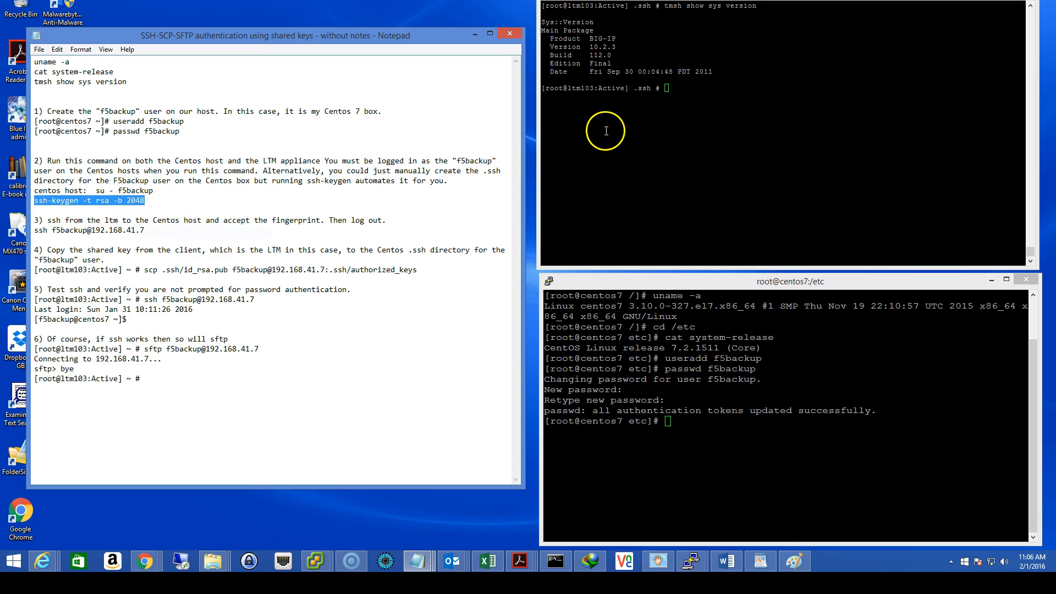
Step: Generate RSA 2048 keys for LTM root, overwriting old ones, and for f5backup on CentOS
type("ssh-keygen -t rsa -b 2048")
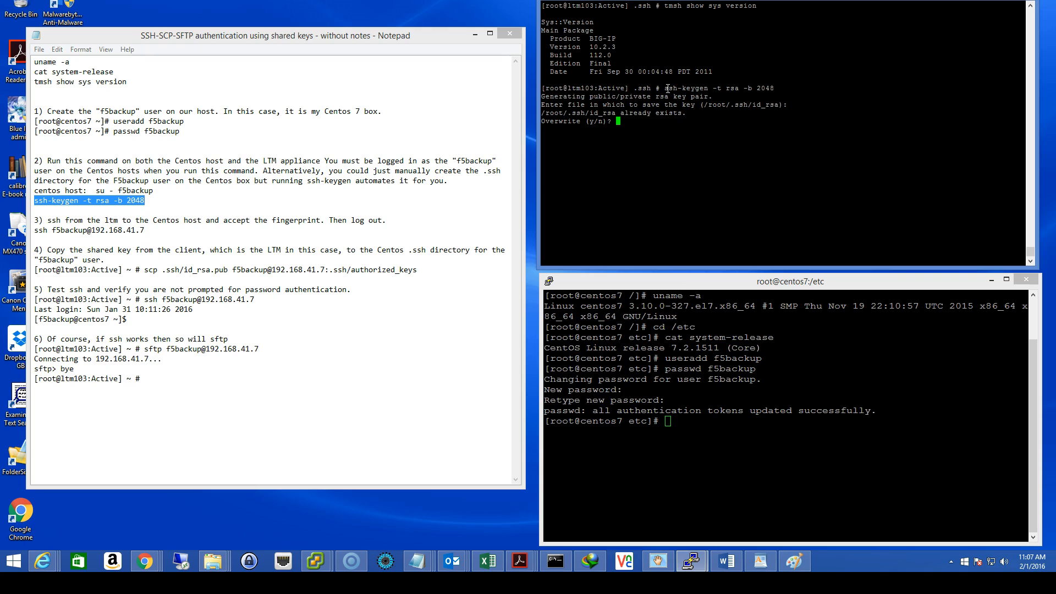
type("y")
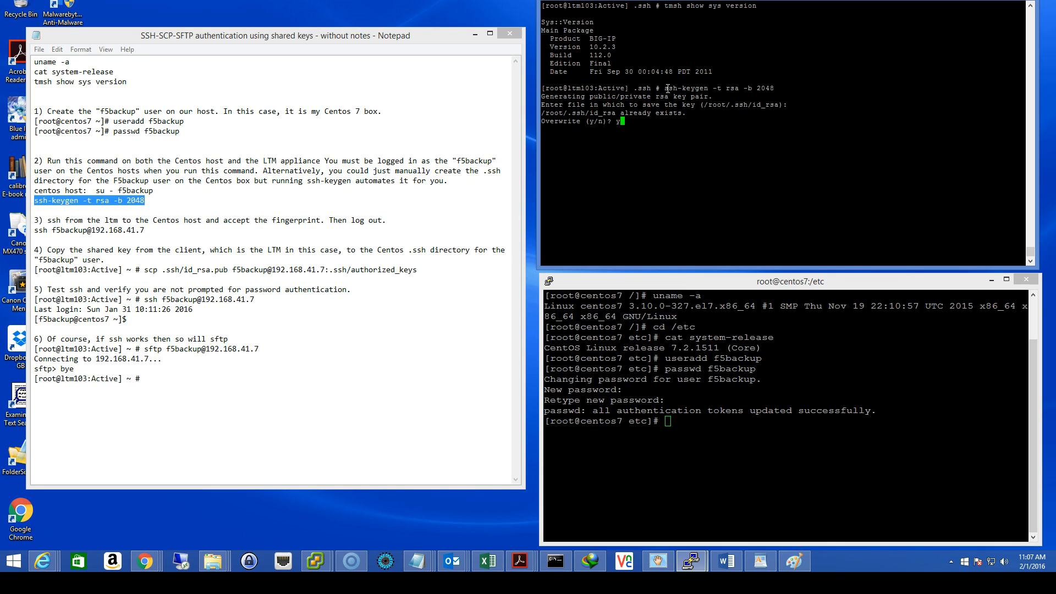
key("enter")
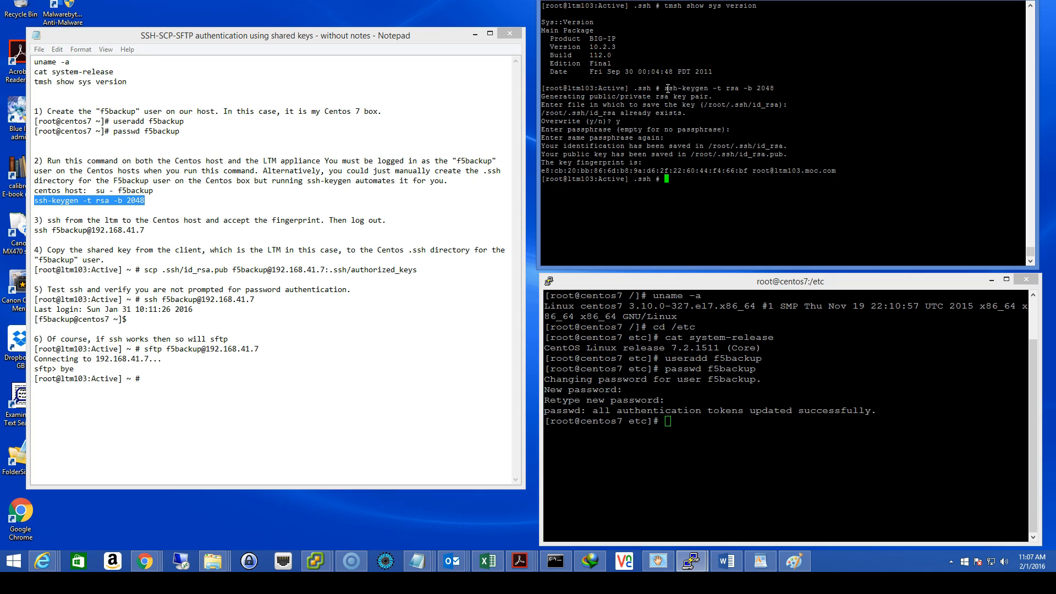
mouse_move(654, 165)
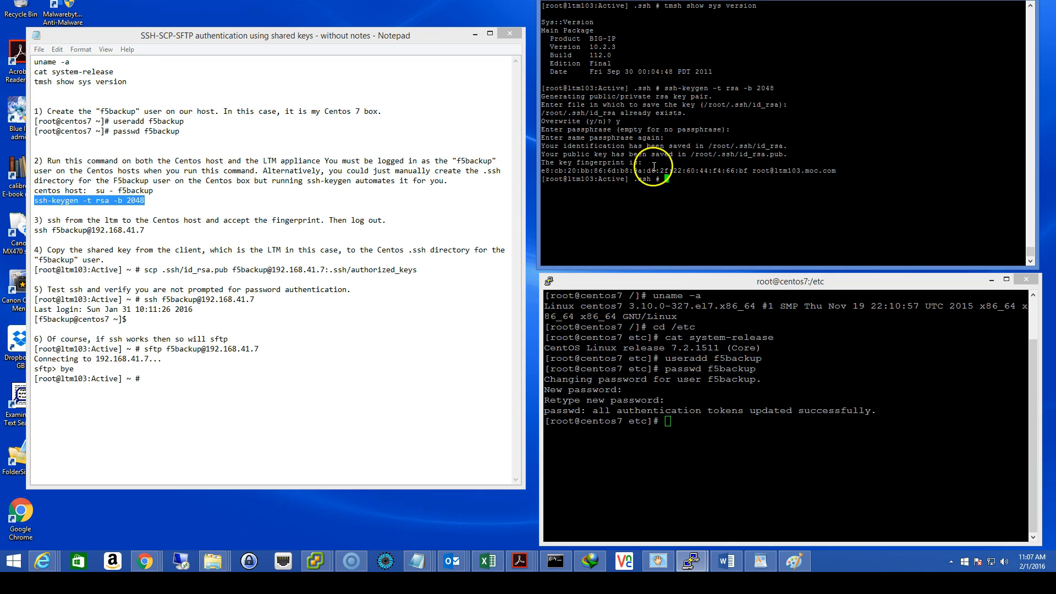
mouse_move(669, 423)
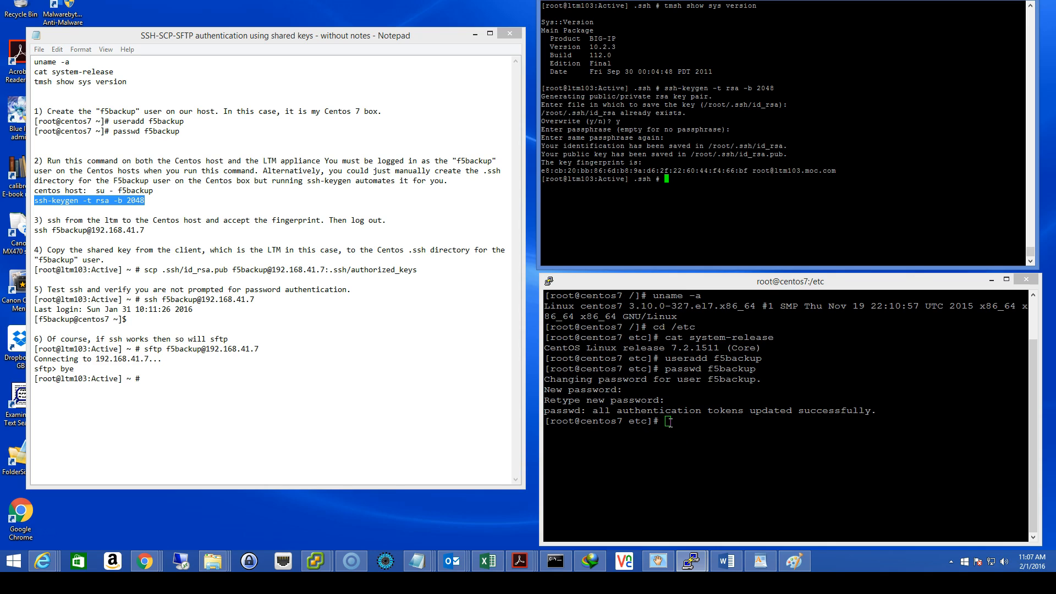
type("su - f5backup")
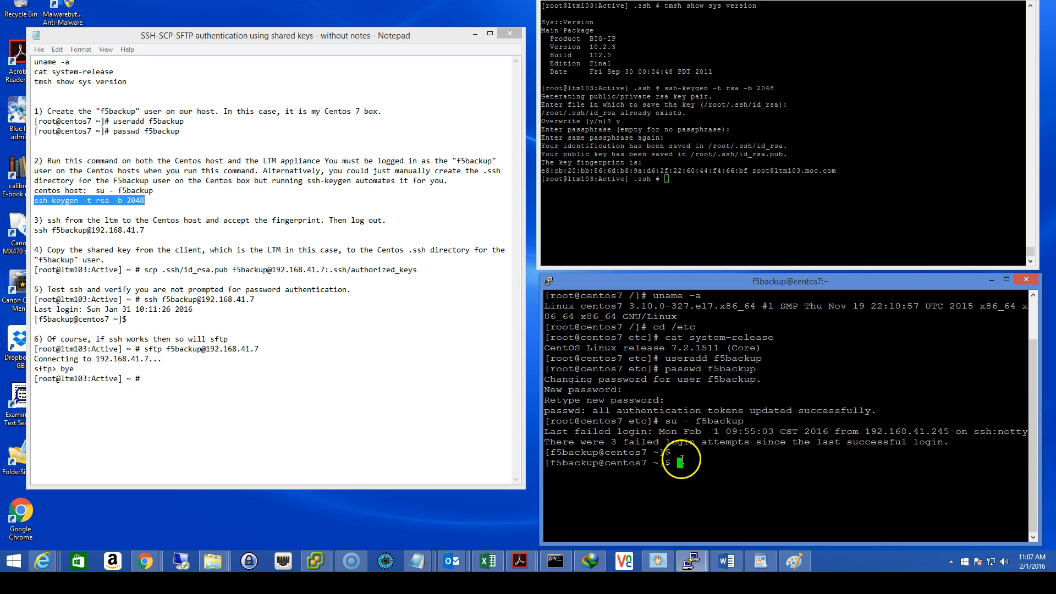
type("ssh-keygen -t rsa -b 2048")
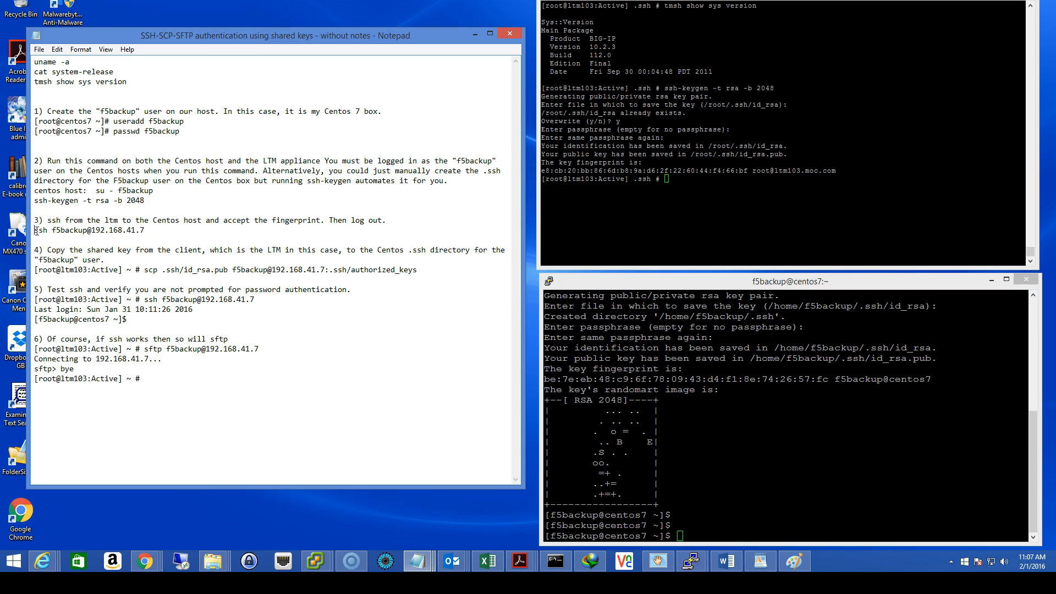
left_click_drag(34, 230, 143, 230)
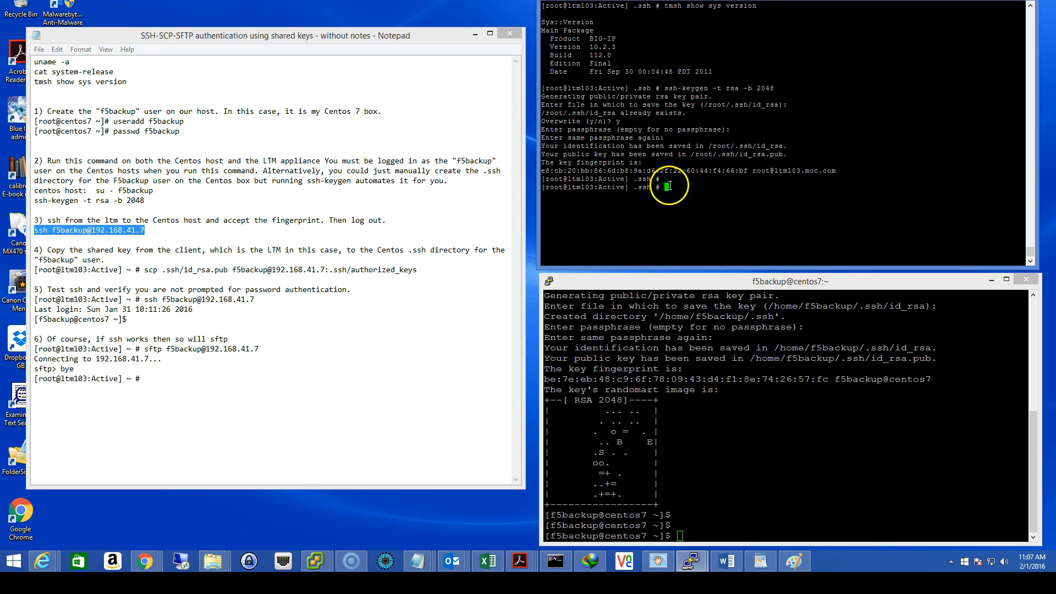
type("ssh f5backup@192.168.41.7")
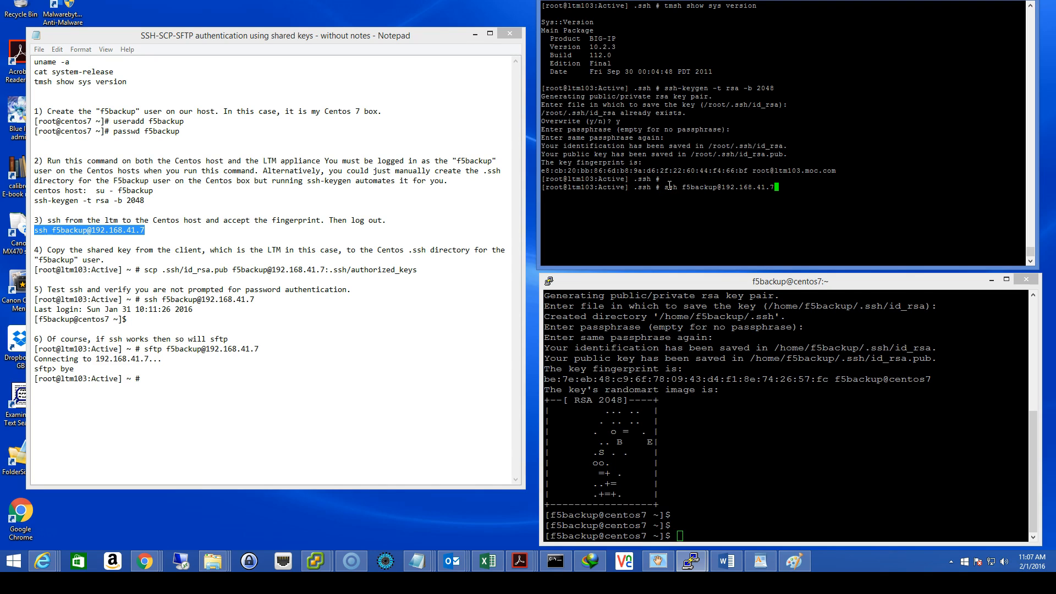
key("enter")
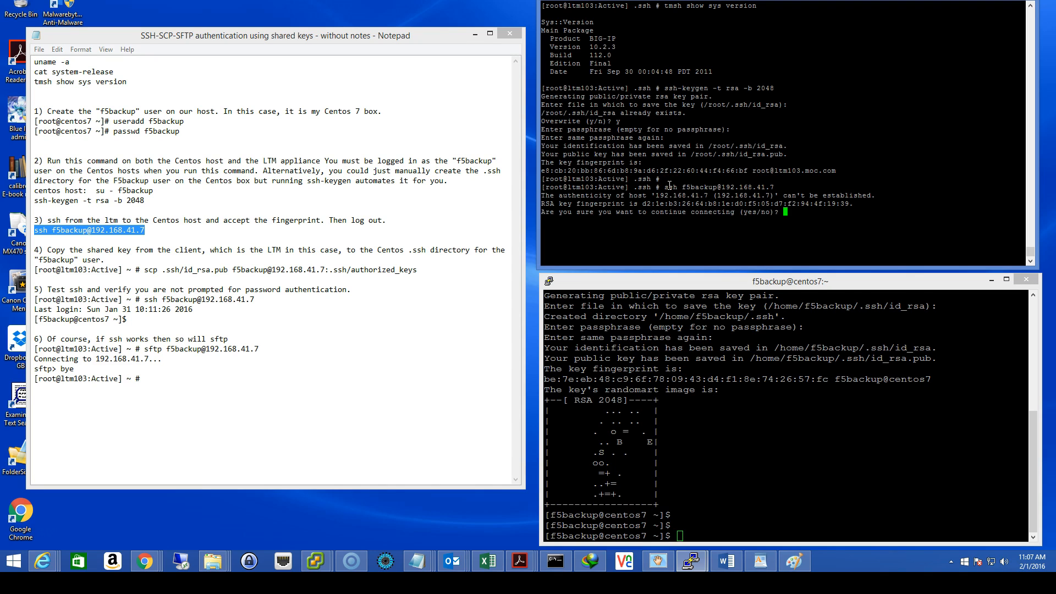
type("yes")
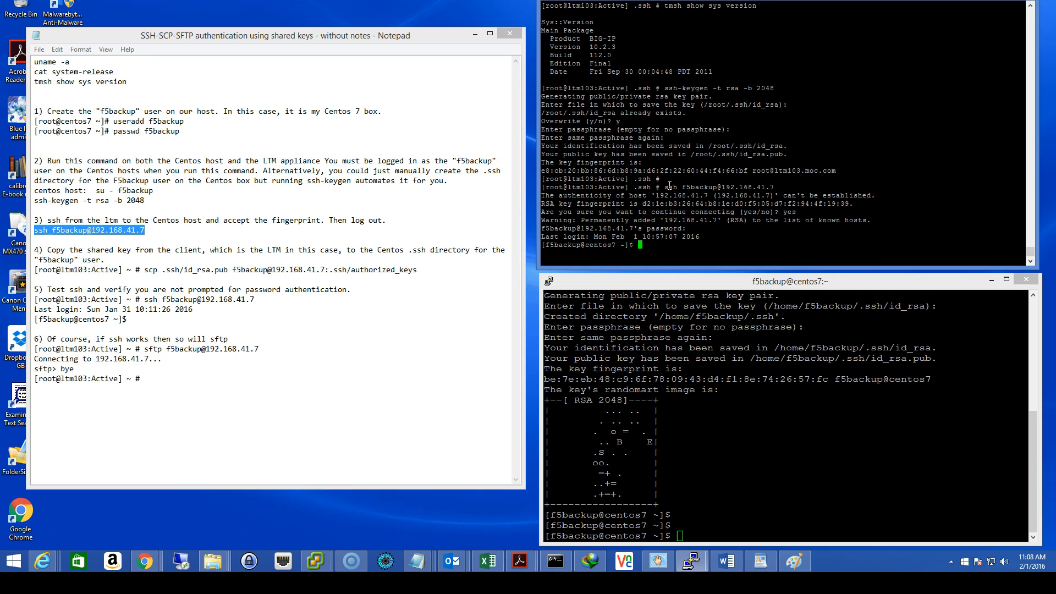
type("exit")
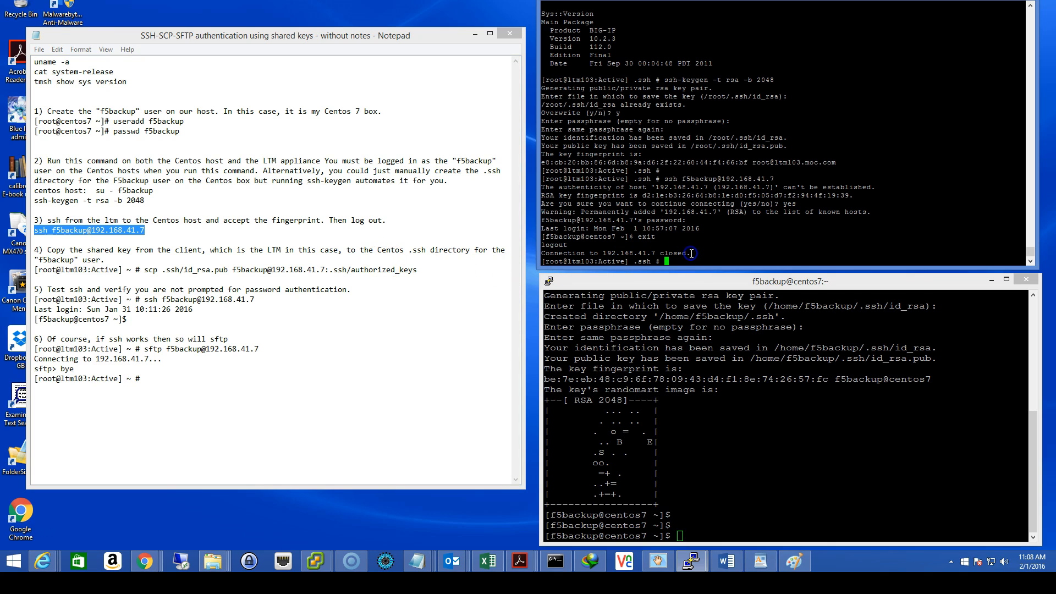
Step: Check the LTM working directory, move up with cd .., and copy the scp command from the notes
type("pw")
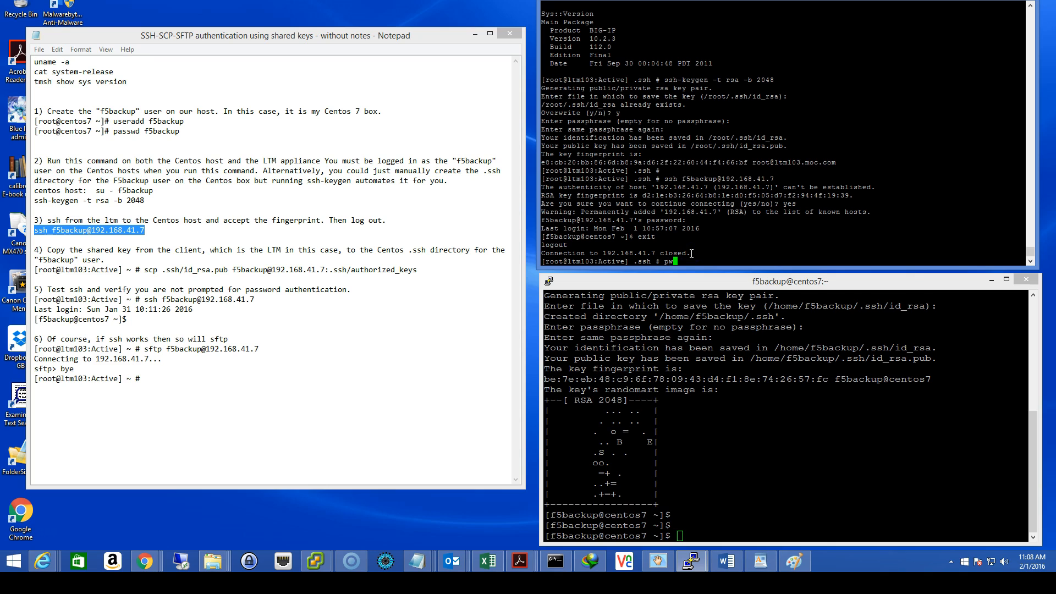
type("pwd")
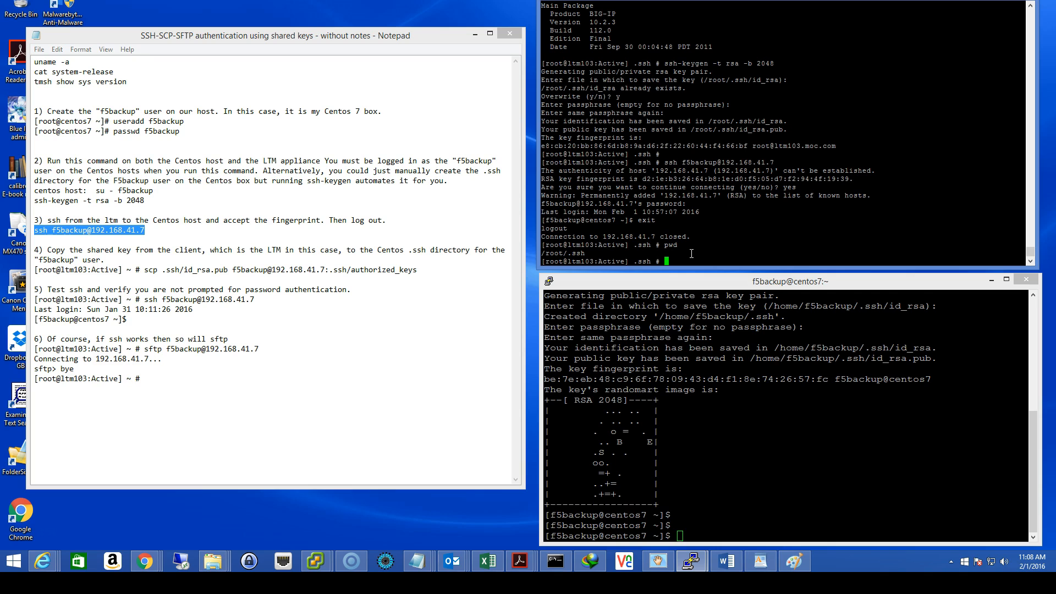
type("cd ..")
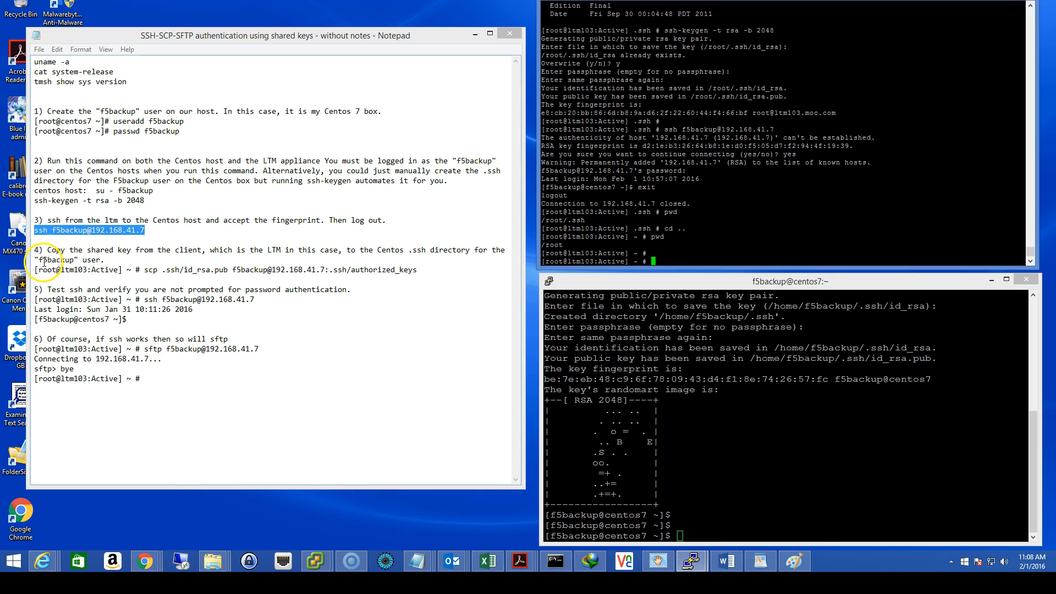
mouse_move(94, 282)
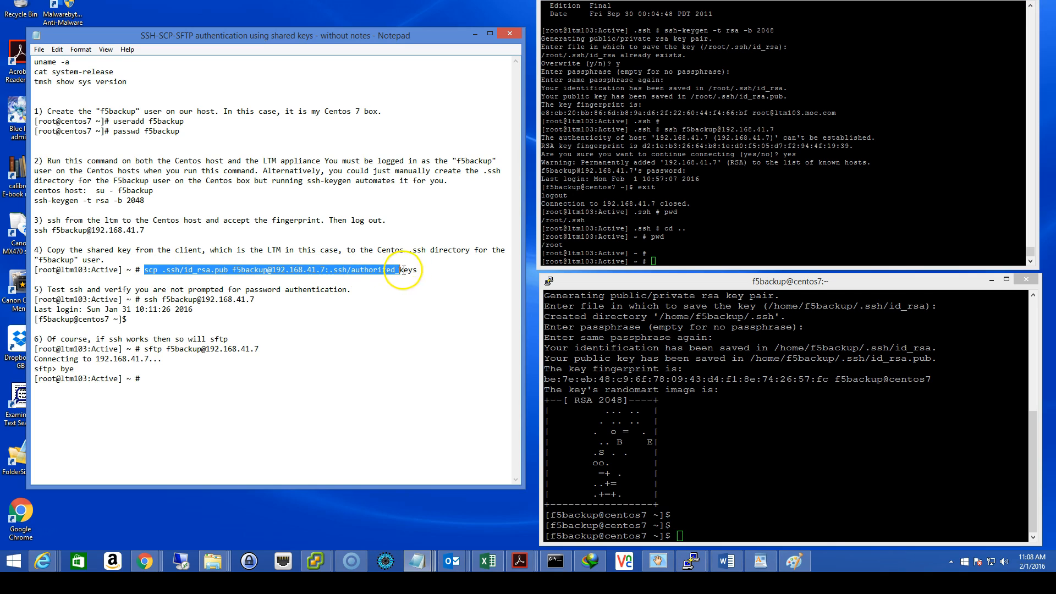
right_click(401, 270)
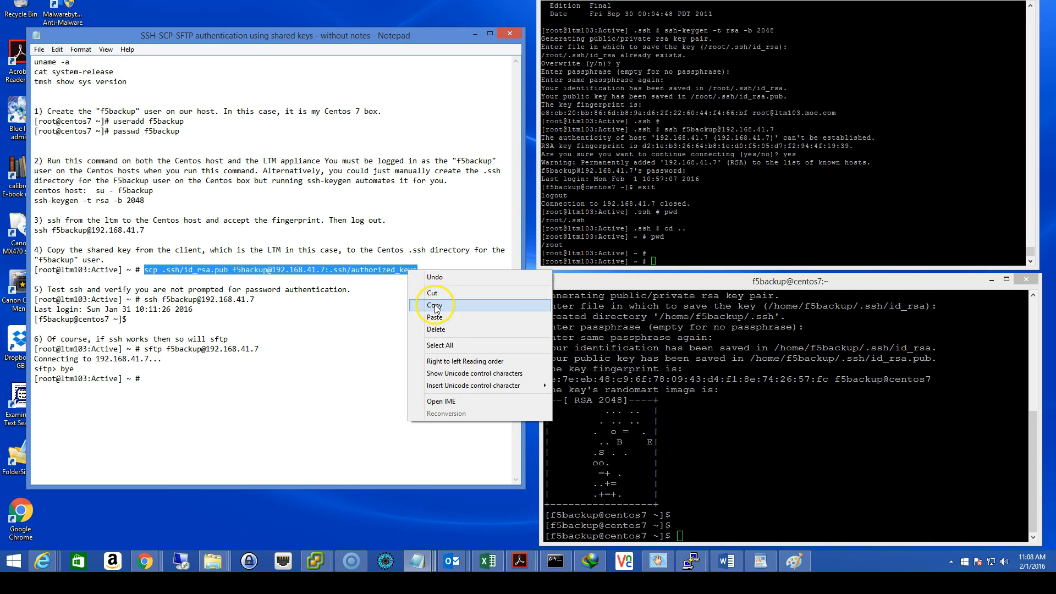
left_click(434, 304)
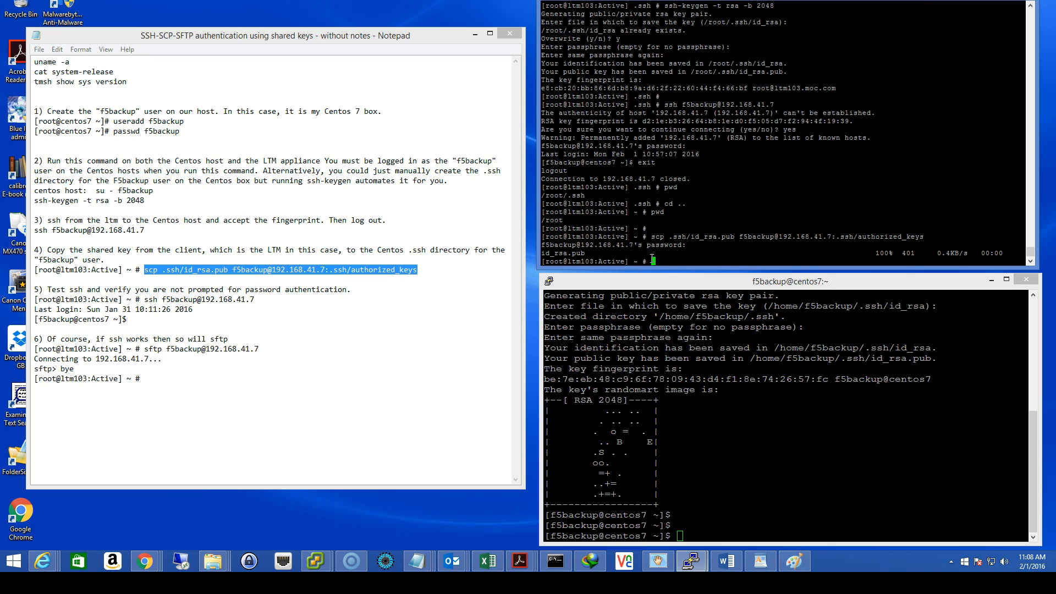
mouse_move(74, 297)
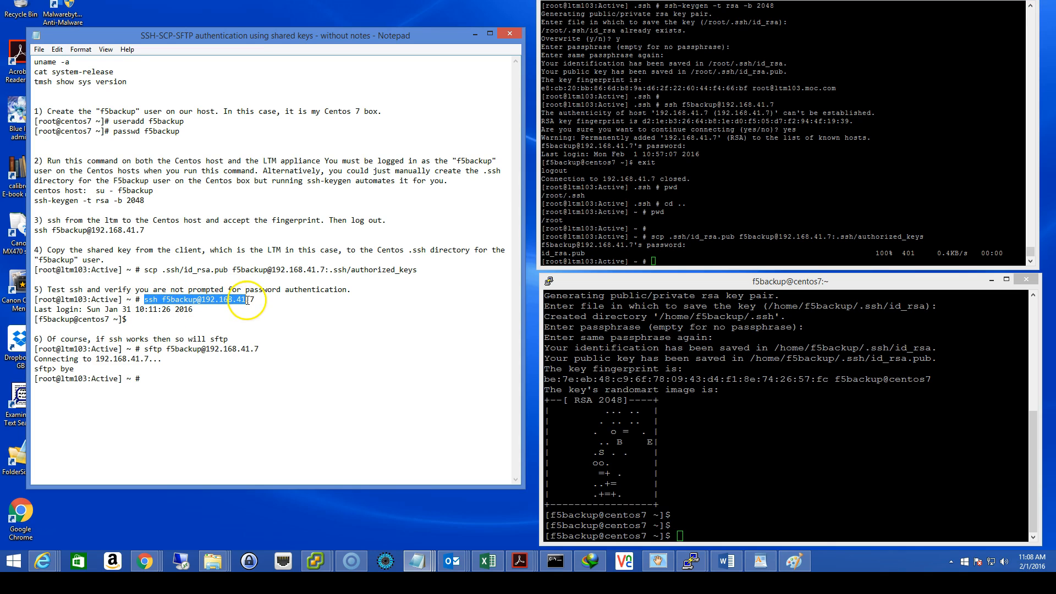
right_click(247, 299)
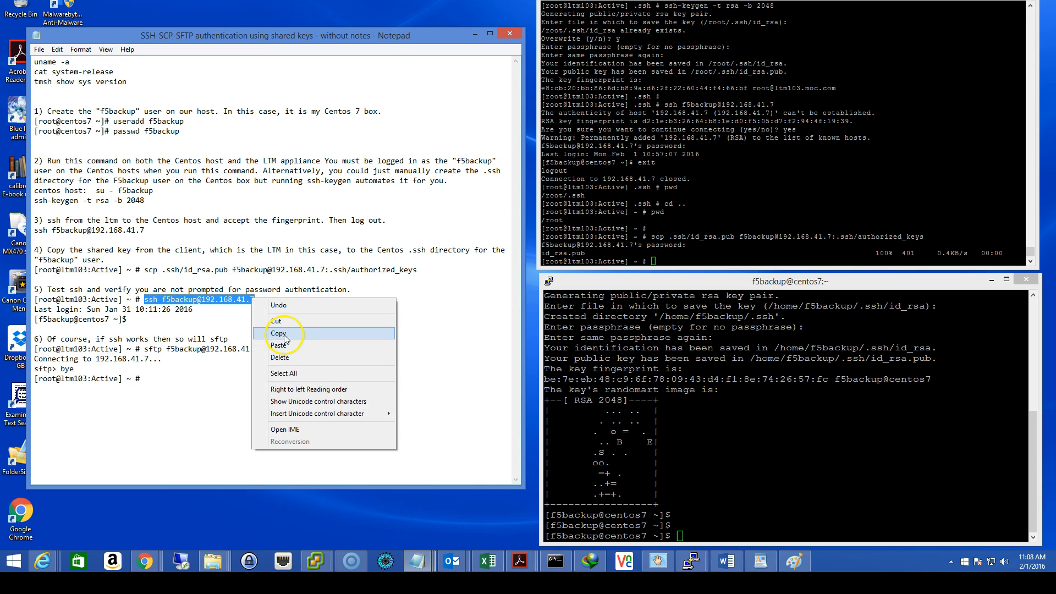
left_click(280, 345)
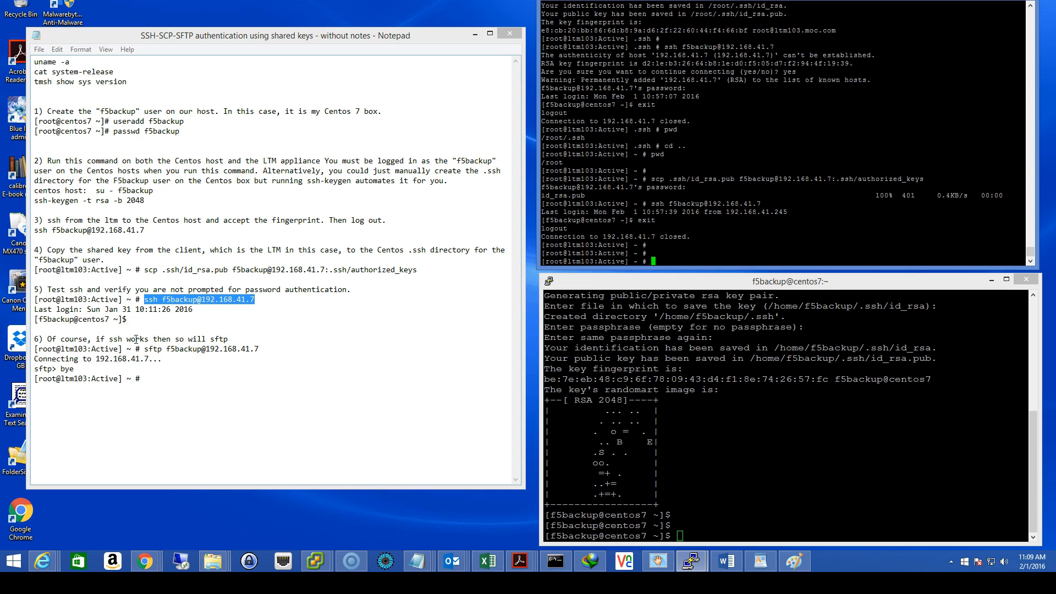
mouse_move(213, 348)
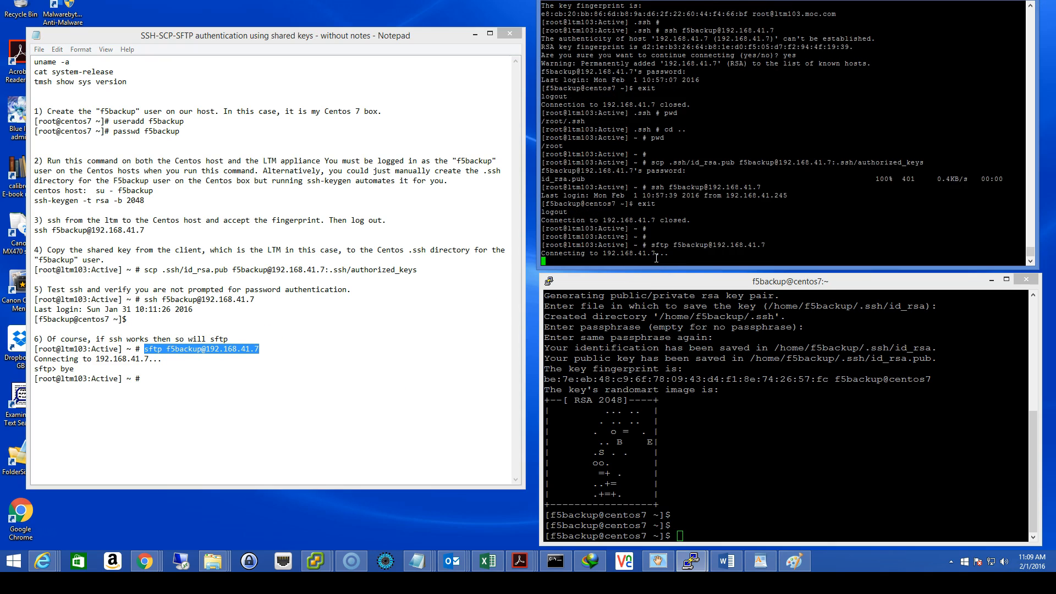
type("bye")
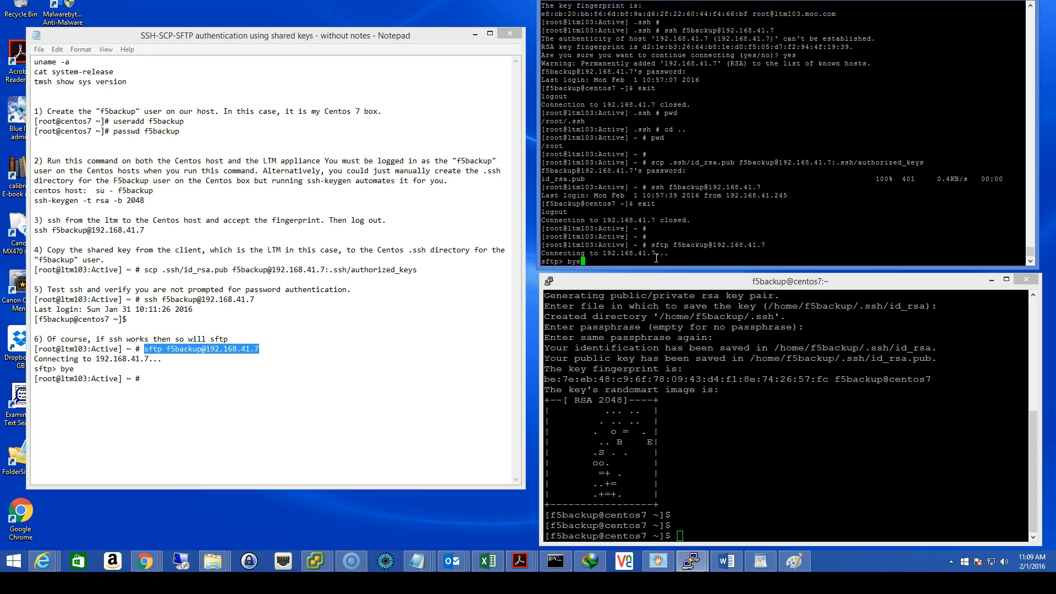
key("Return")
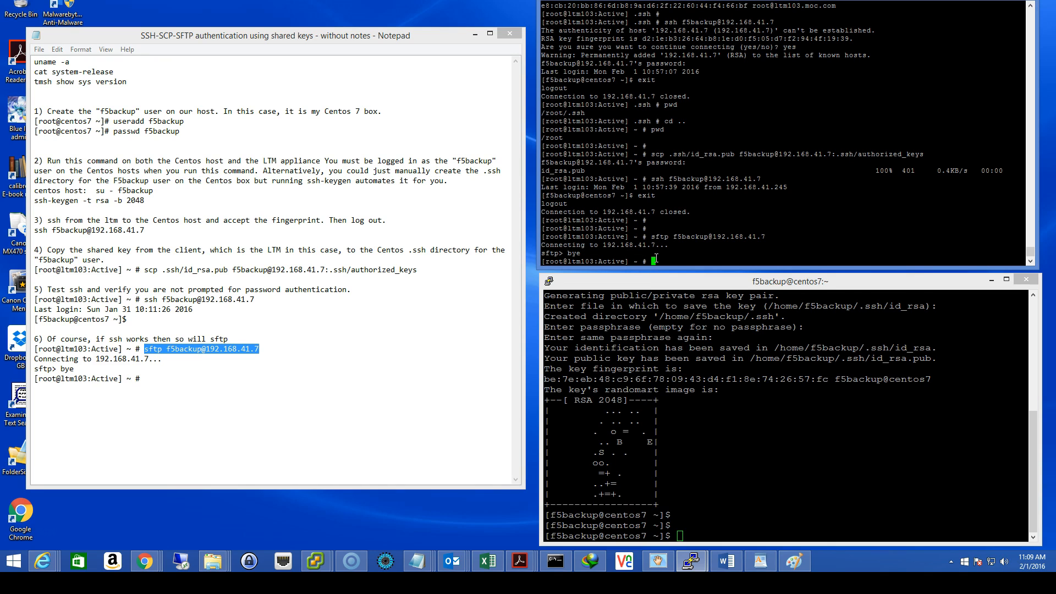
mouse_move(630, 252)
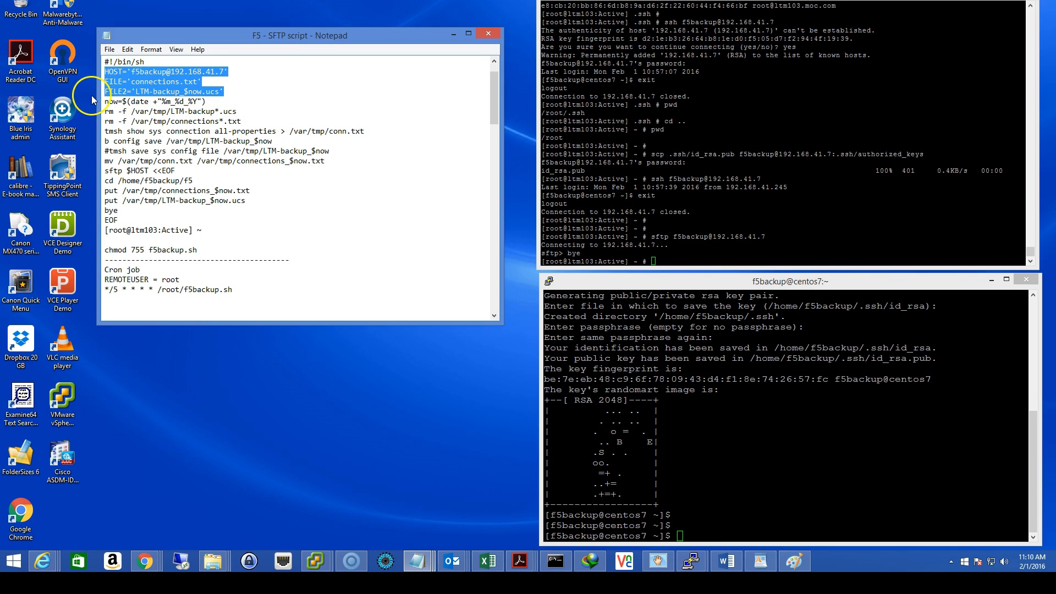
left_click(105, 101)
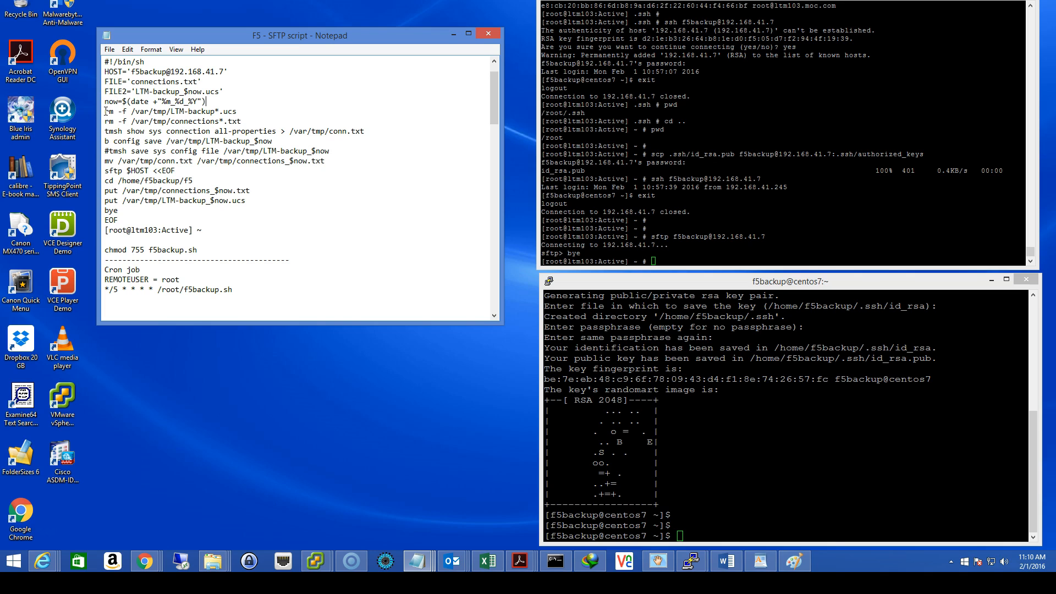
left_click_drag(105, 112, 243, 121)
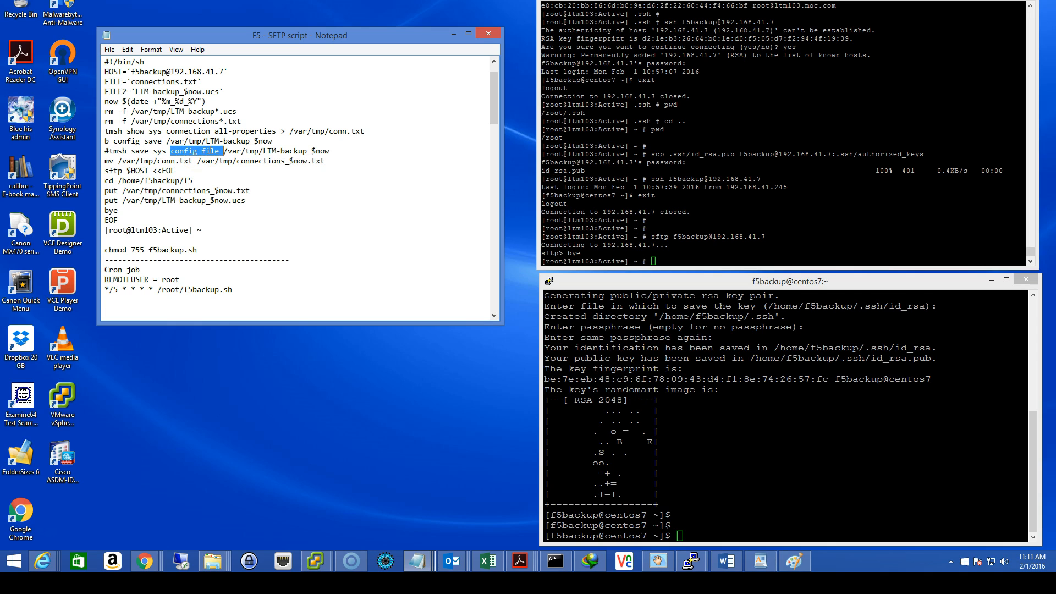
double_click(210, 151)
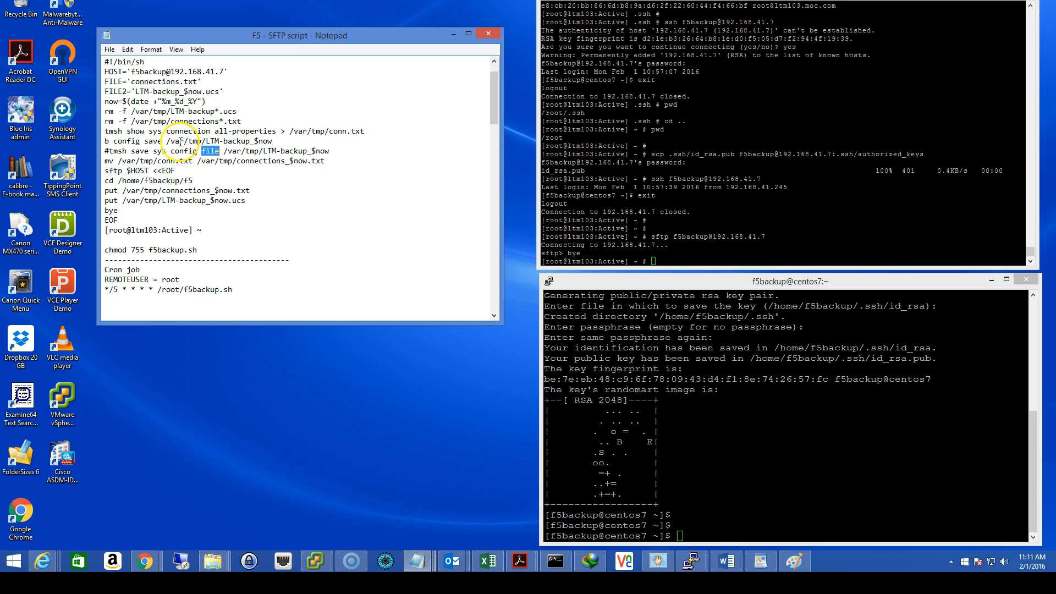
double_click(117, 140)
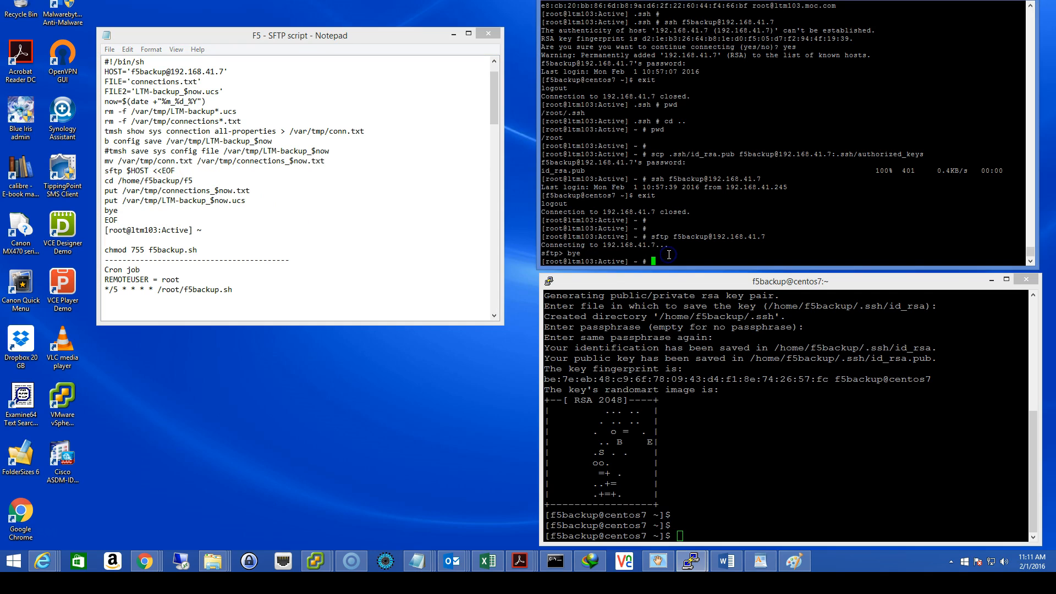
Step: Confirm the LTM is in /root with pwd and begin typing vi f5backup.sh
type("pwd")
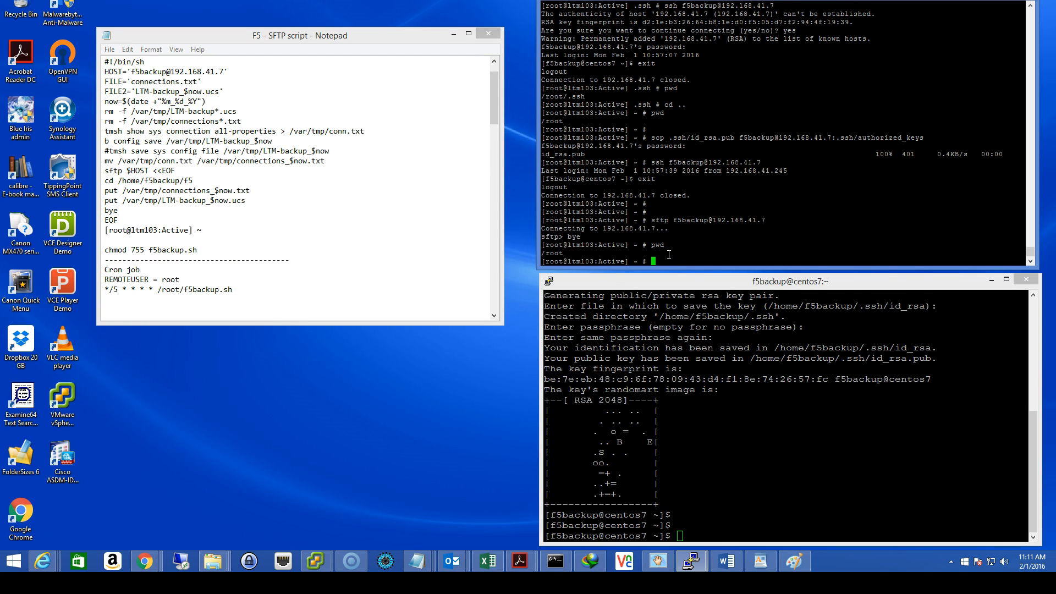
type("vi f5backup")
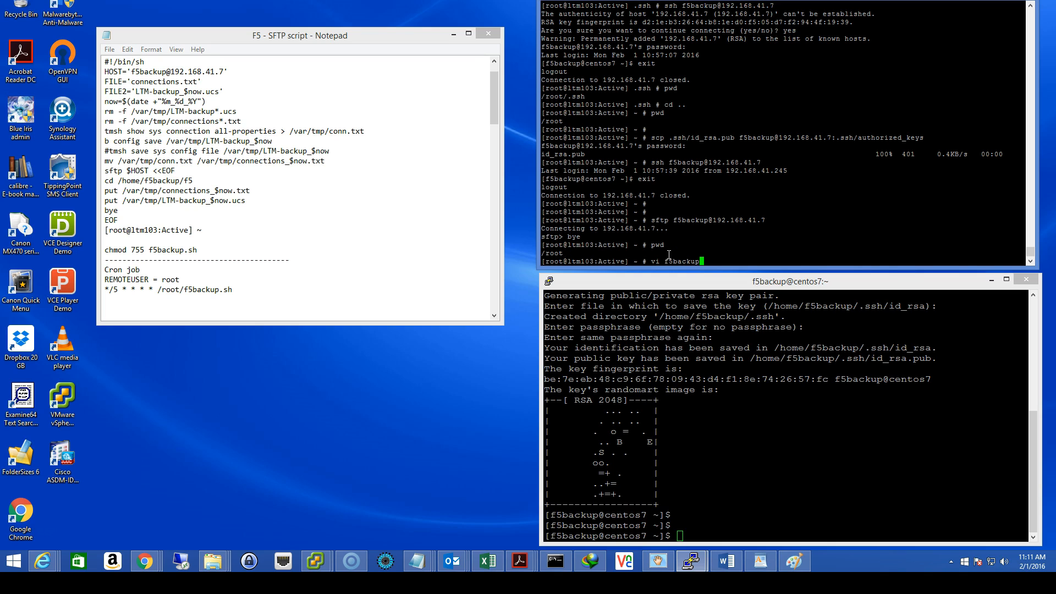
Step: Open f5backup.sh in vi, paste the backup script, and save with :wq
type("sh")
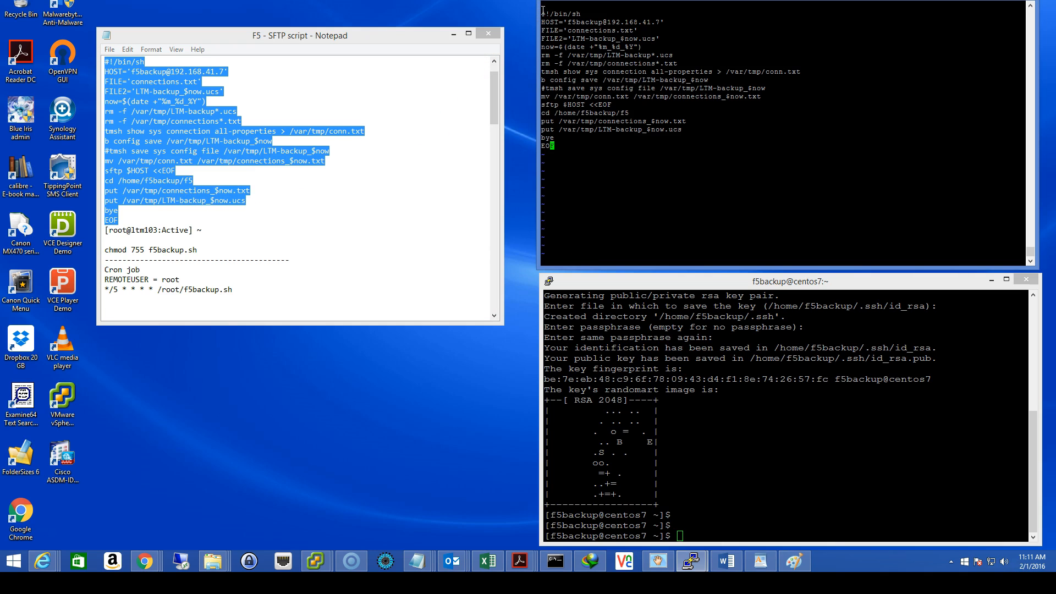
type(":wq")
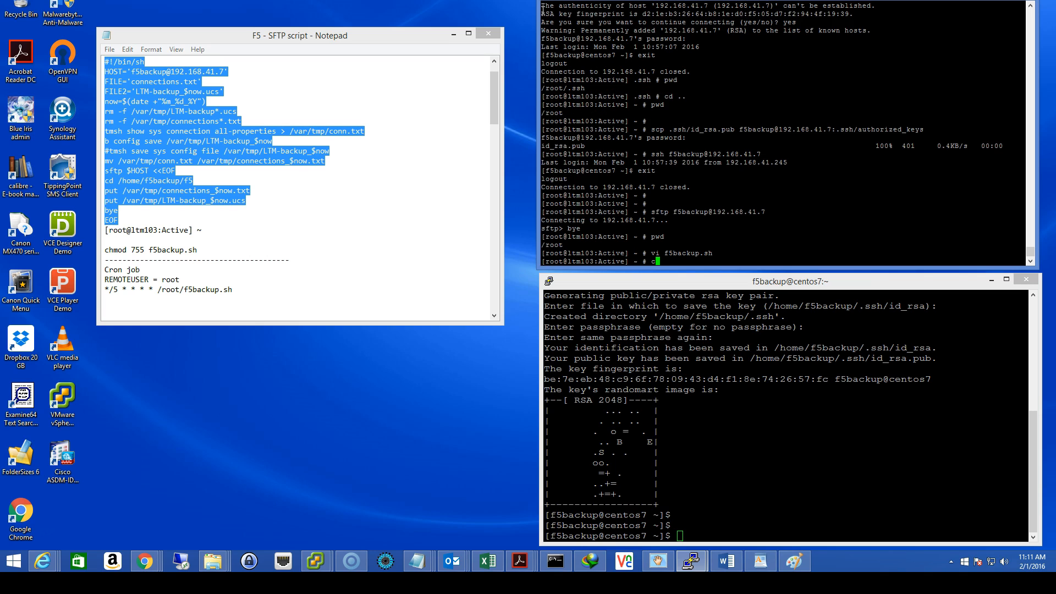
Step: Run chmod 755 f5backup.sh to make the backup script executable
type("chmod")
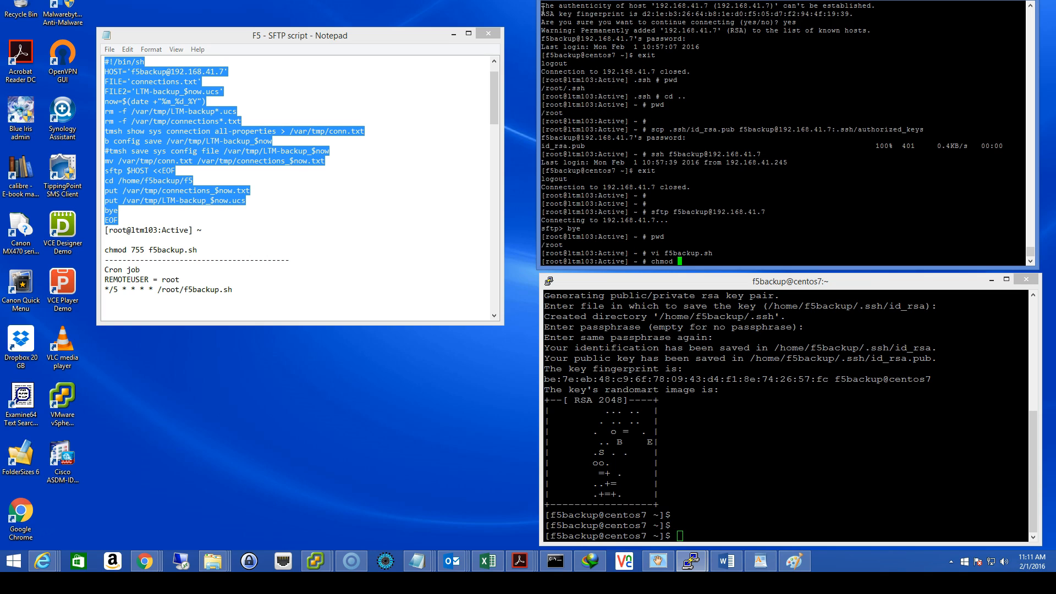
type("755")
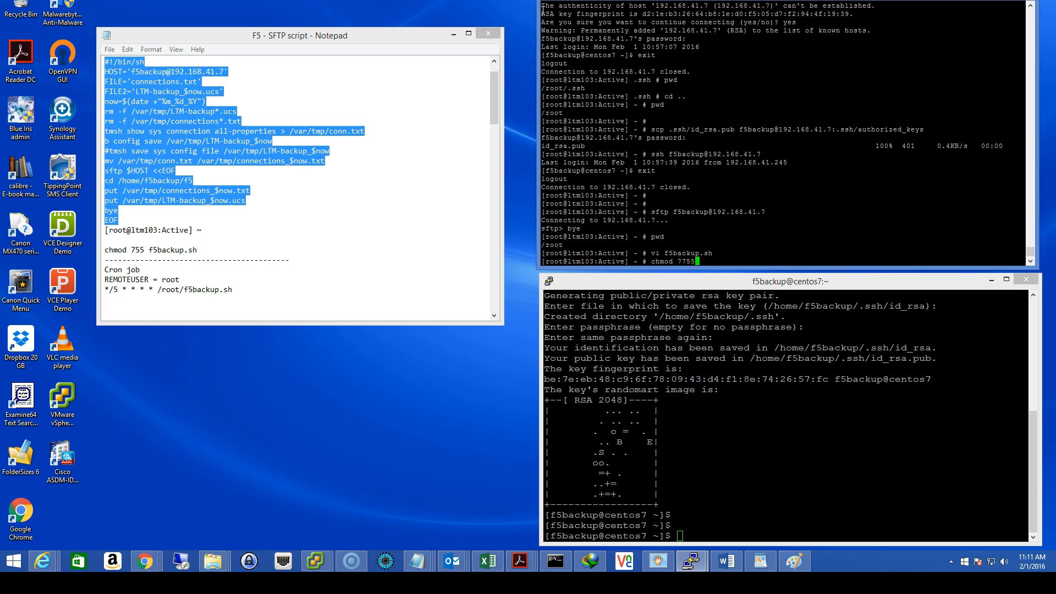
key("BackSpace")
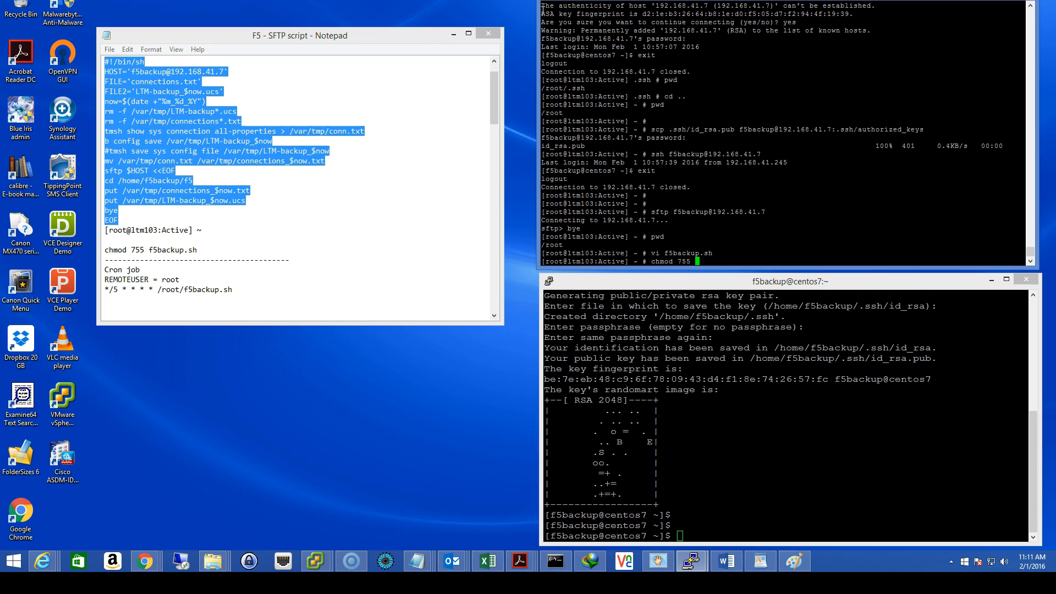
type("f5backup.sh")
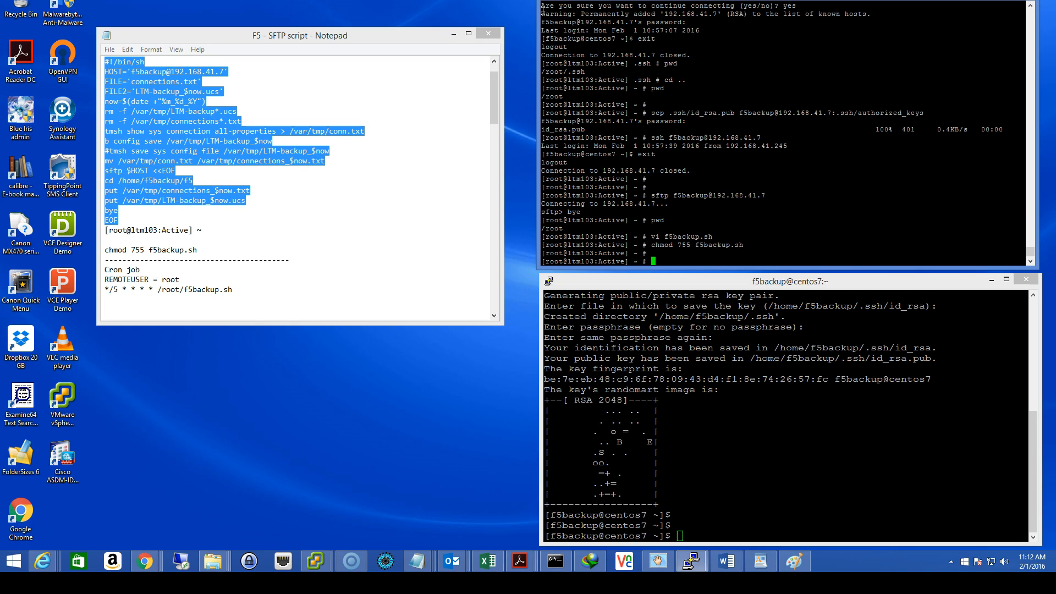
Step: List /var/tmp, delete old conn*.txt and *.ucs files, then check the directory with pwd
type("ls -")
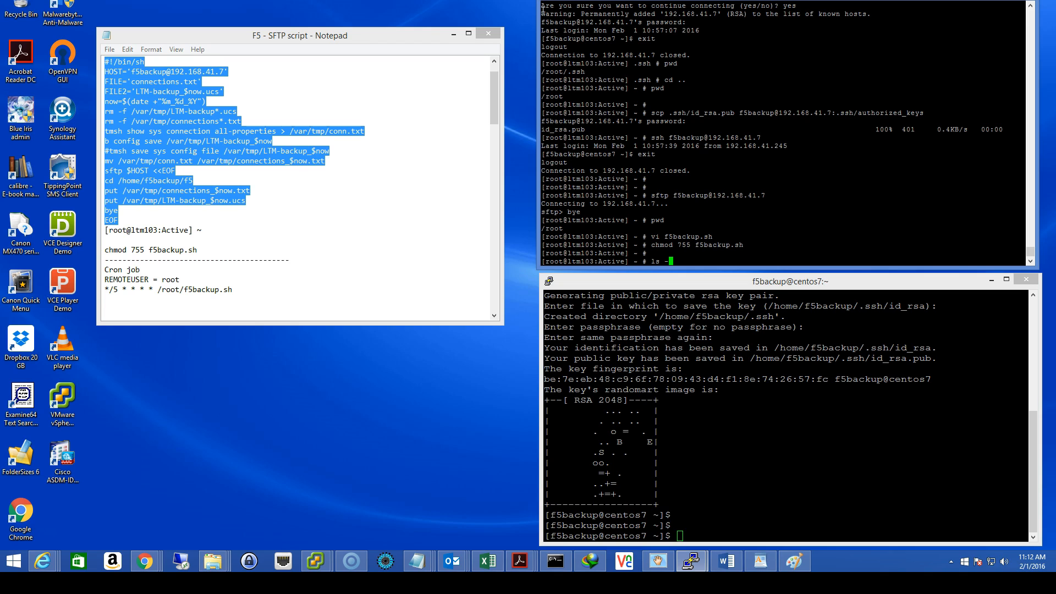
type("l")
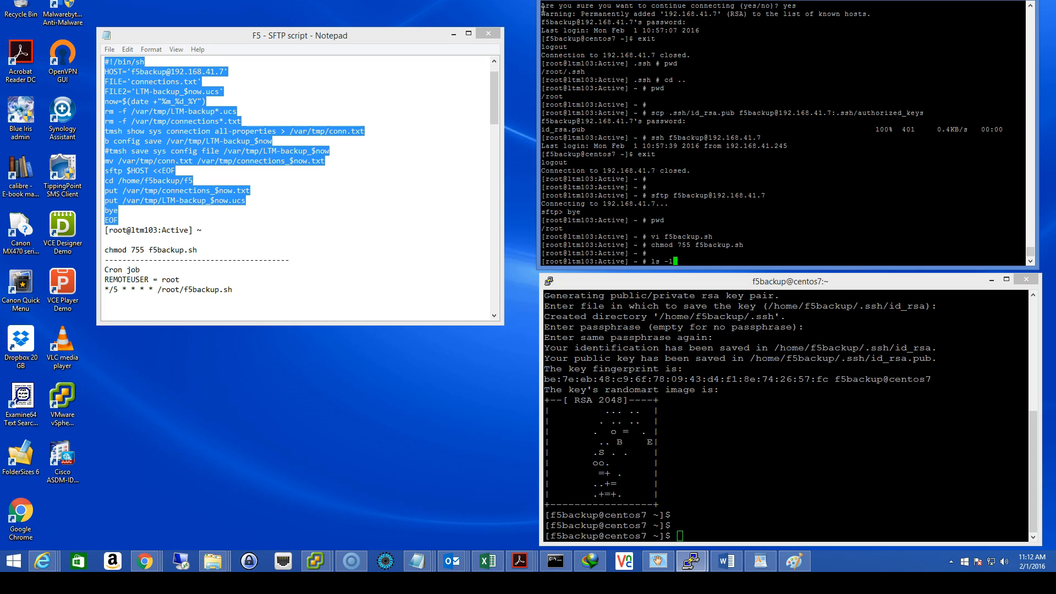
type("/var/tmp/")
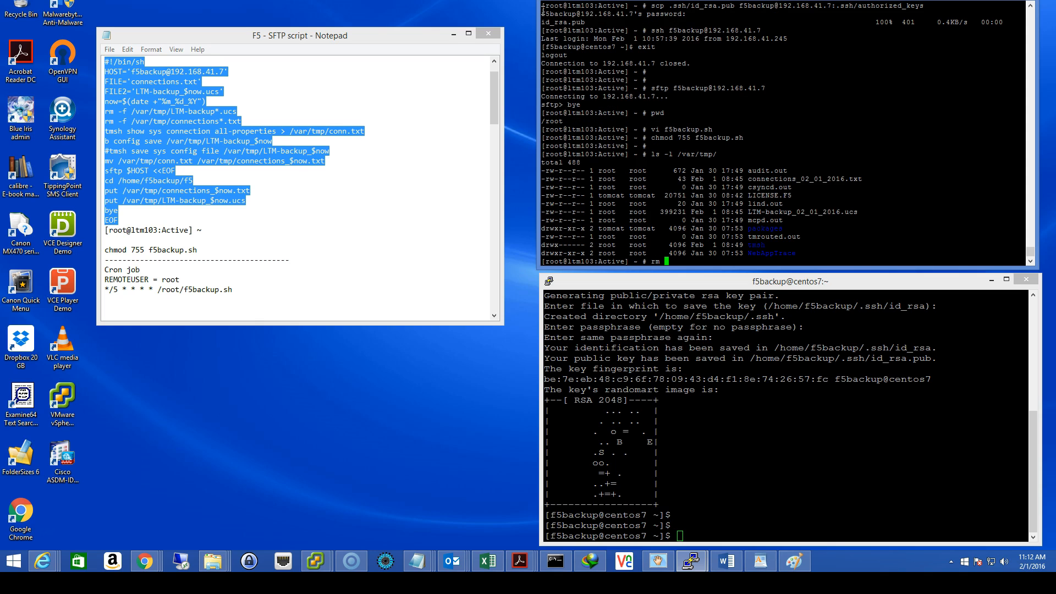
type("-f /var/tmp/c")
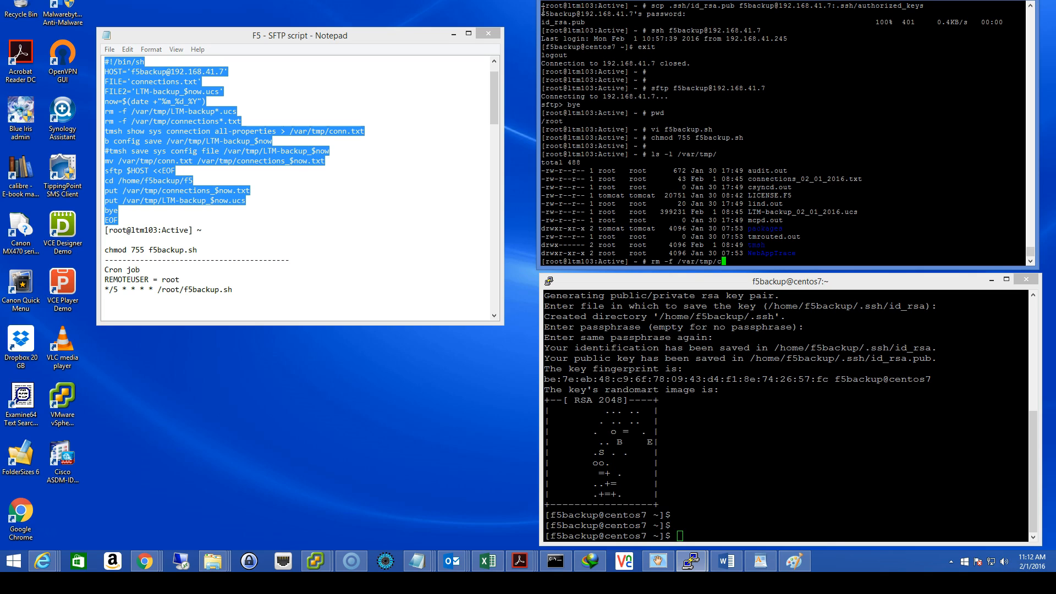
type("onn*.txt")
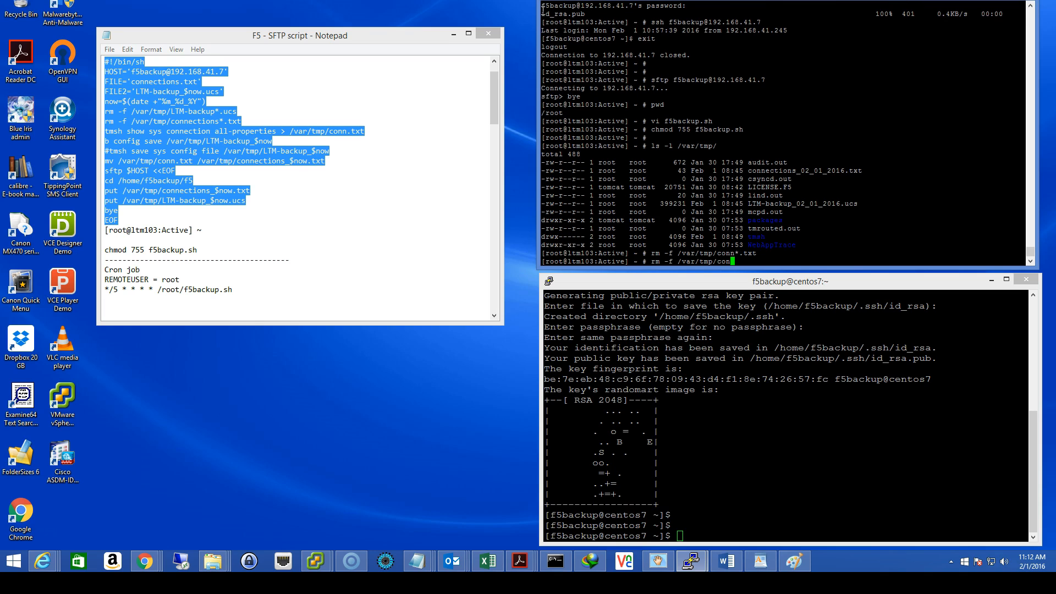
type("*.ucs")
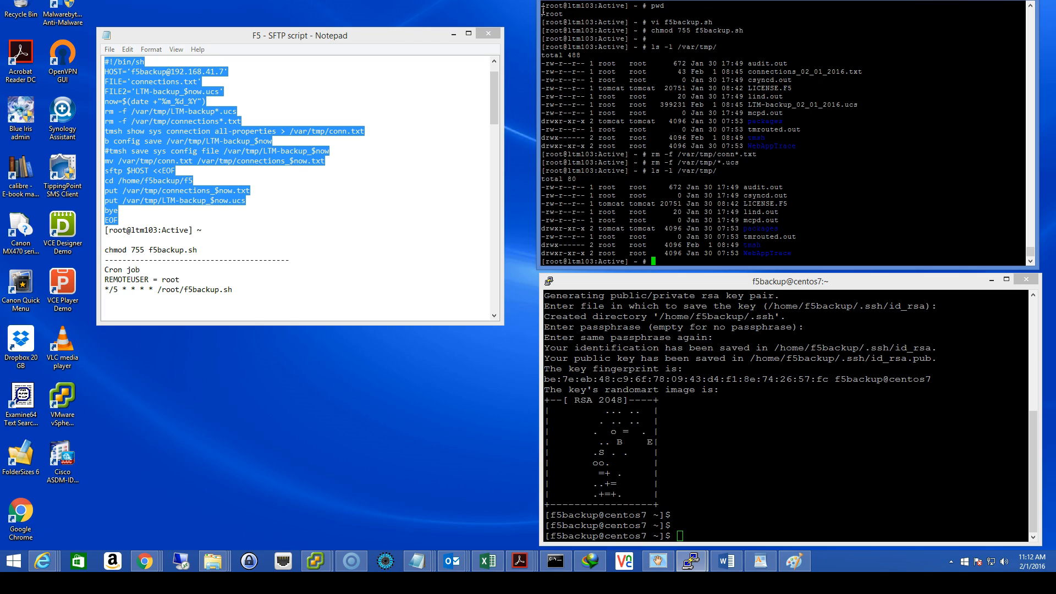
type("pwd")
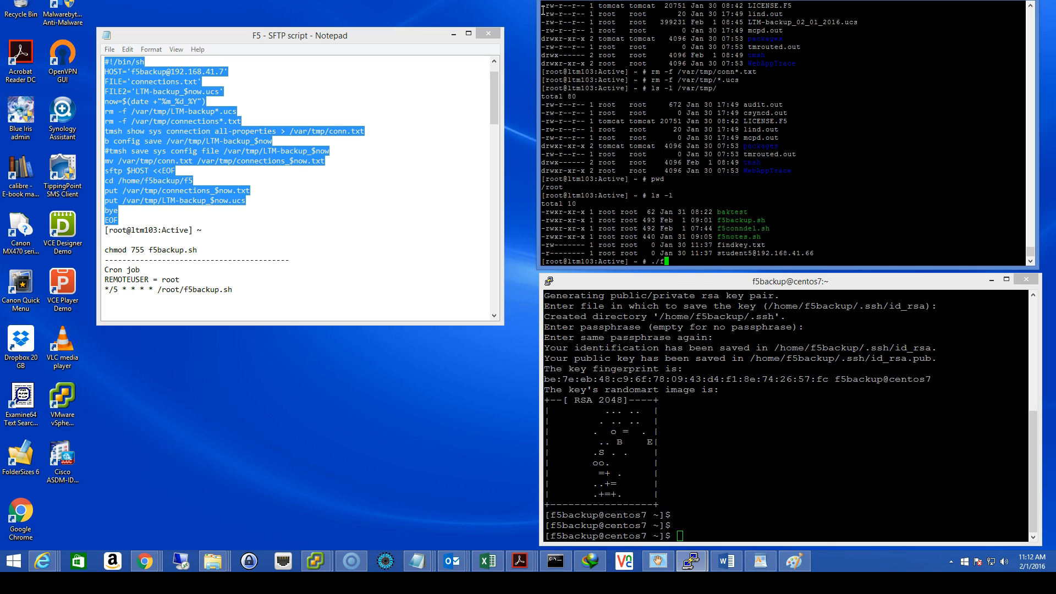
Step: Run ./f5backup.sh on the F5 and list /var/tmp/ to confirm the new backup files
type("5backup.sh")
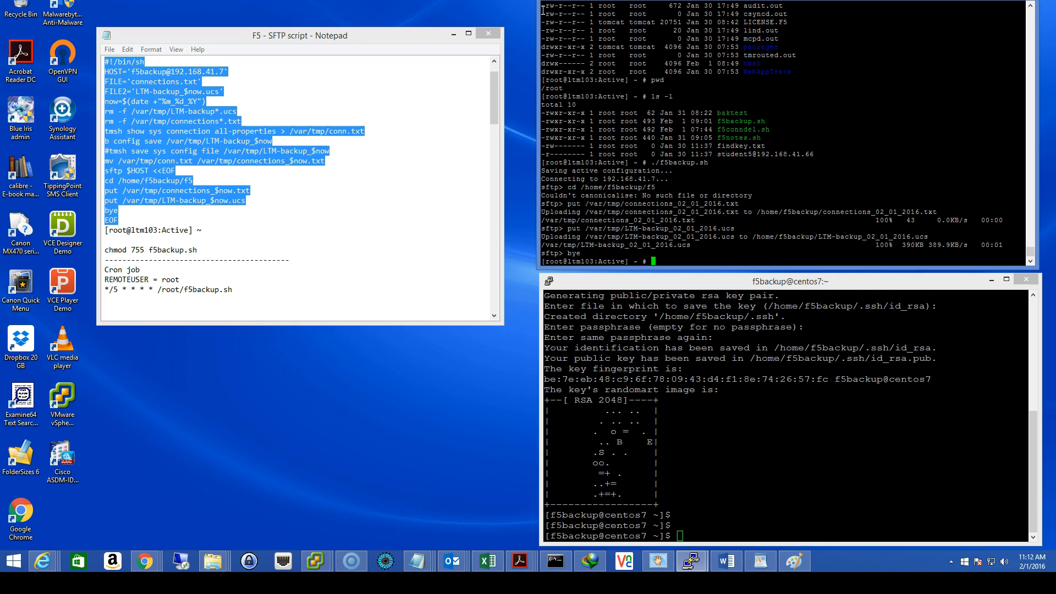
type("./f5backup.sh")
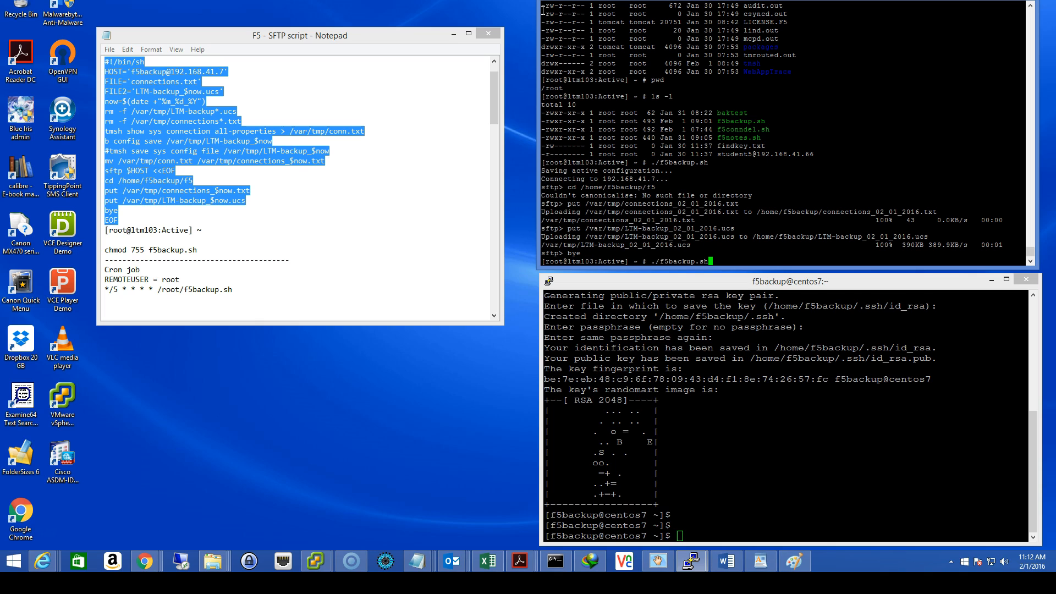
type("ls -l /var/tmp/")
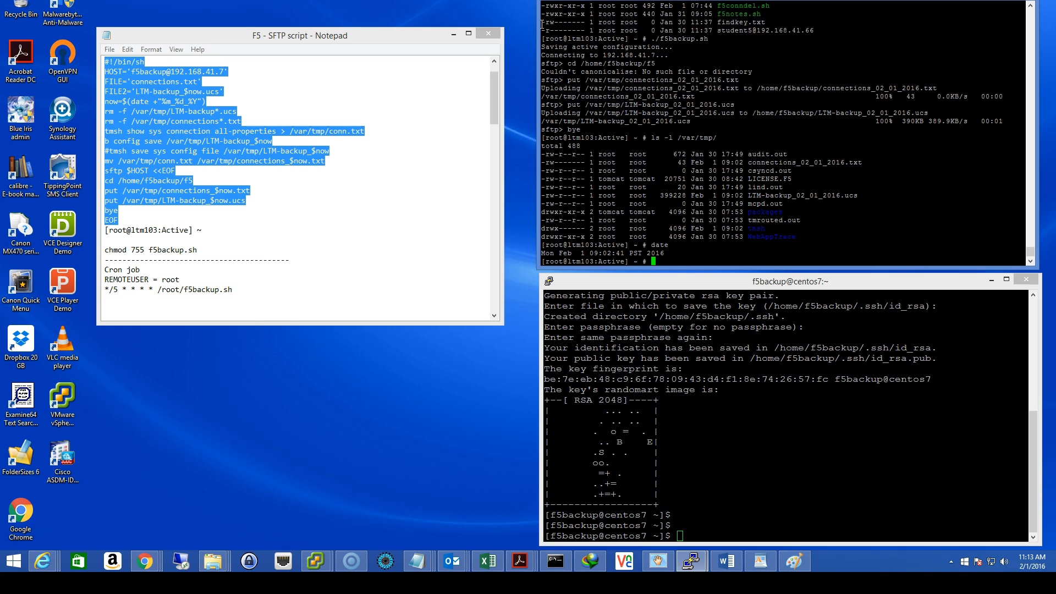
mouse_move(407, 51)
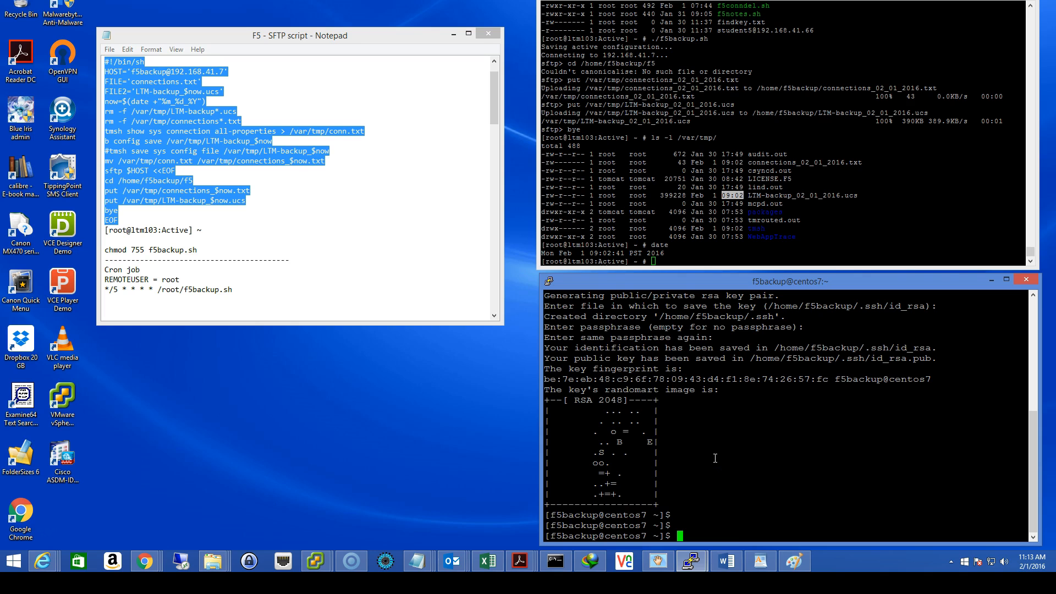
Step: On CentOS, check pwd, list /home/f5backup, and cat connections_02_01_2016.txt
type("pwd")
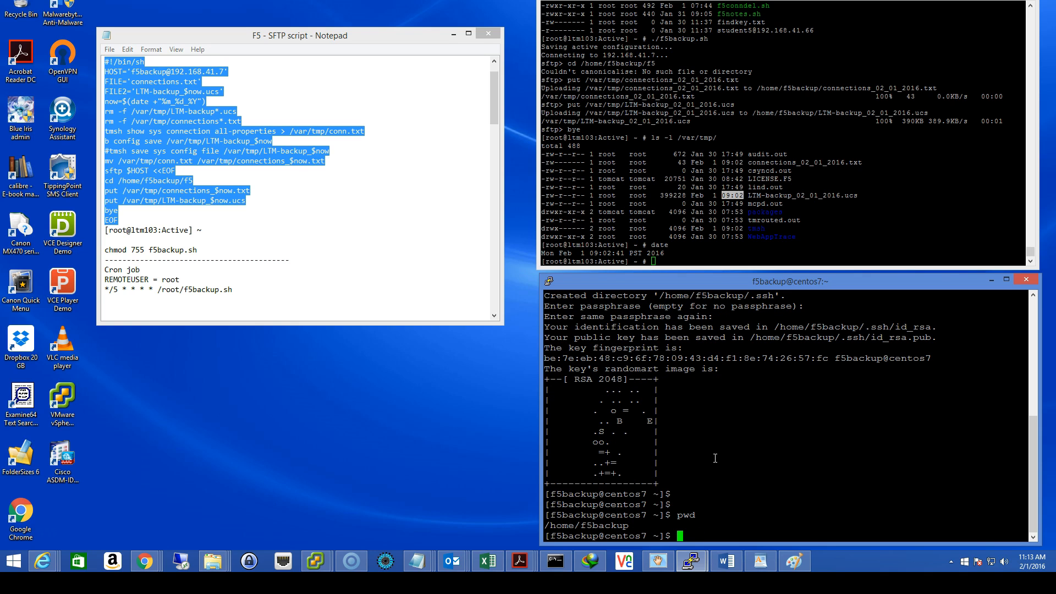
type("ls -l")
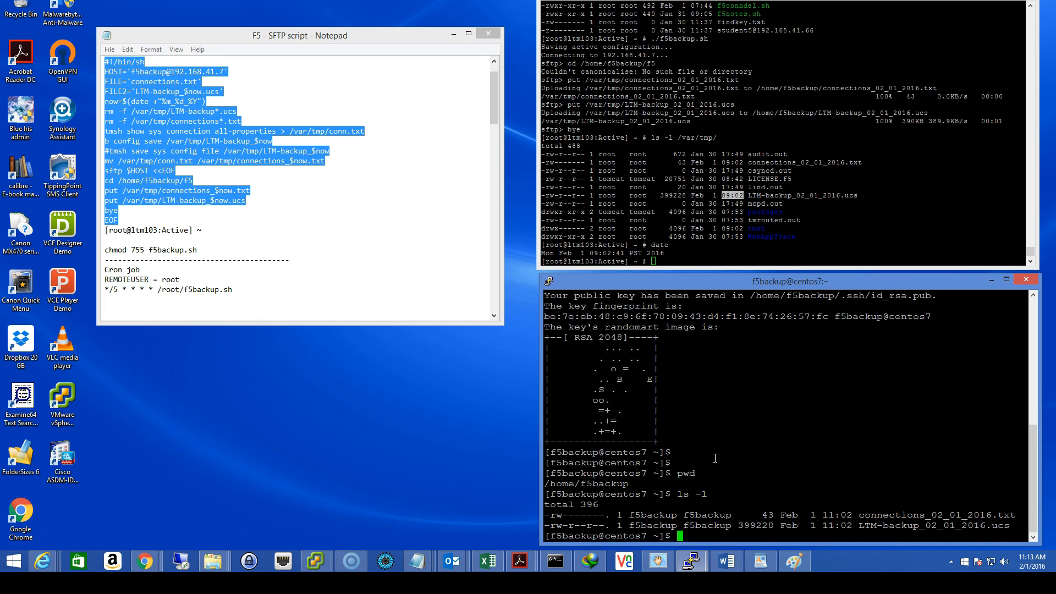
type("cat connections_02_01_2016.txt")
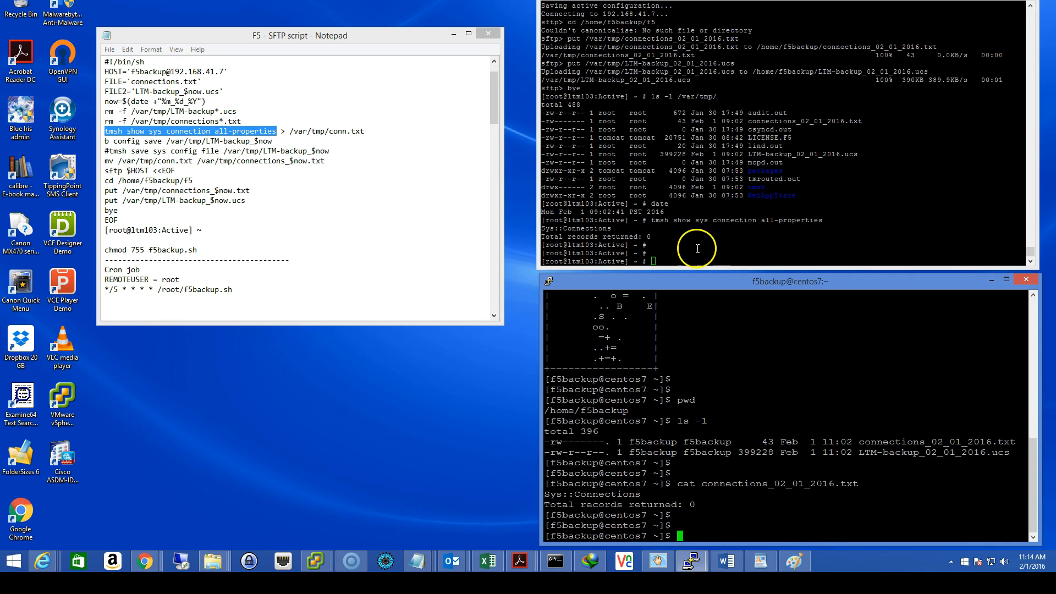
Step: Review the F5 root crontab's */5 f5backup.sh entry via crontab -e
type("crontab")
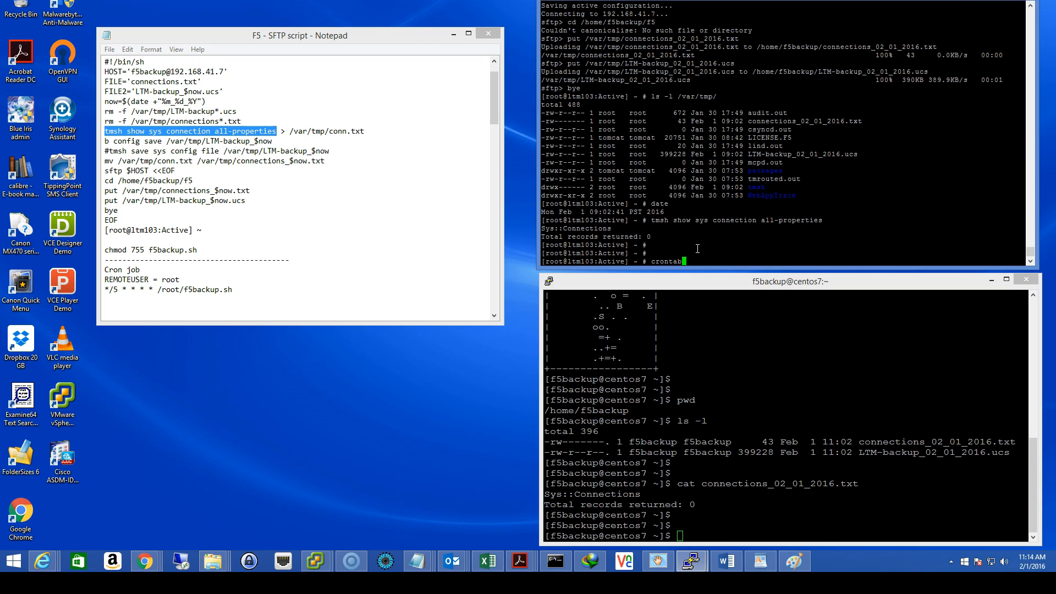
type("-e")
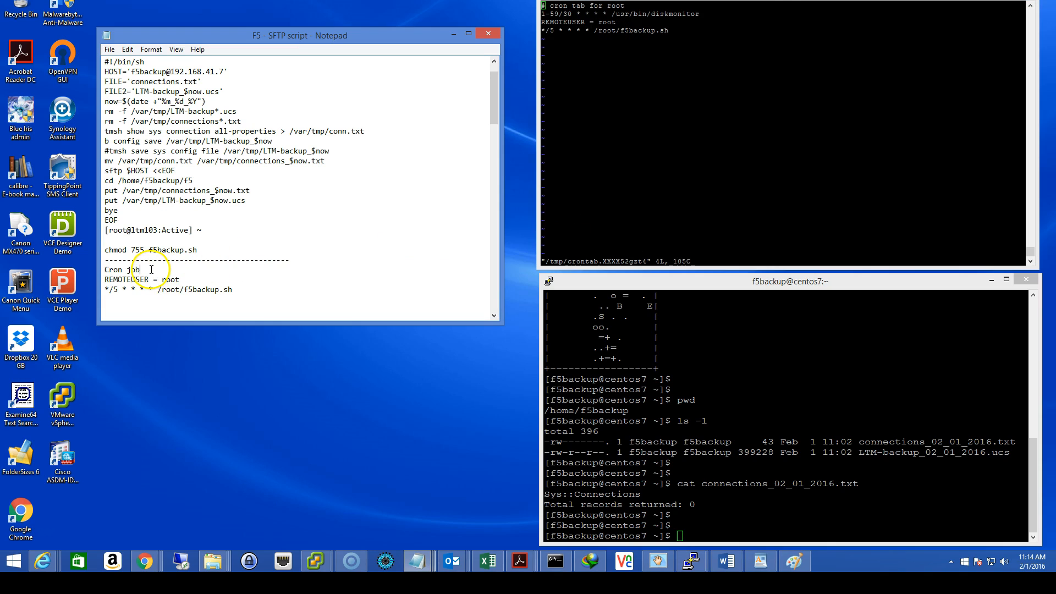
type("crontab -e")
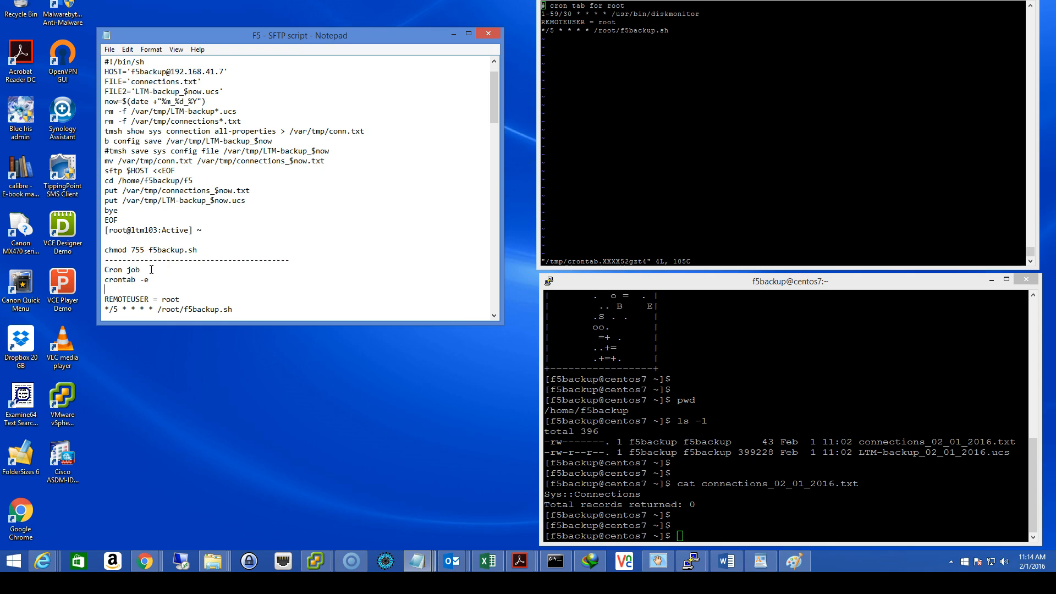
mouse_move(550, 51)
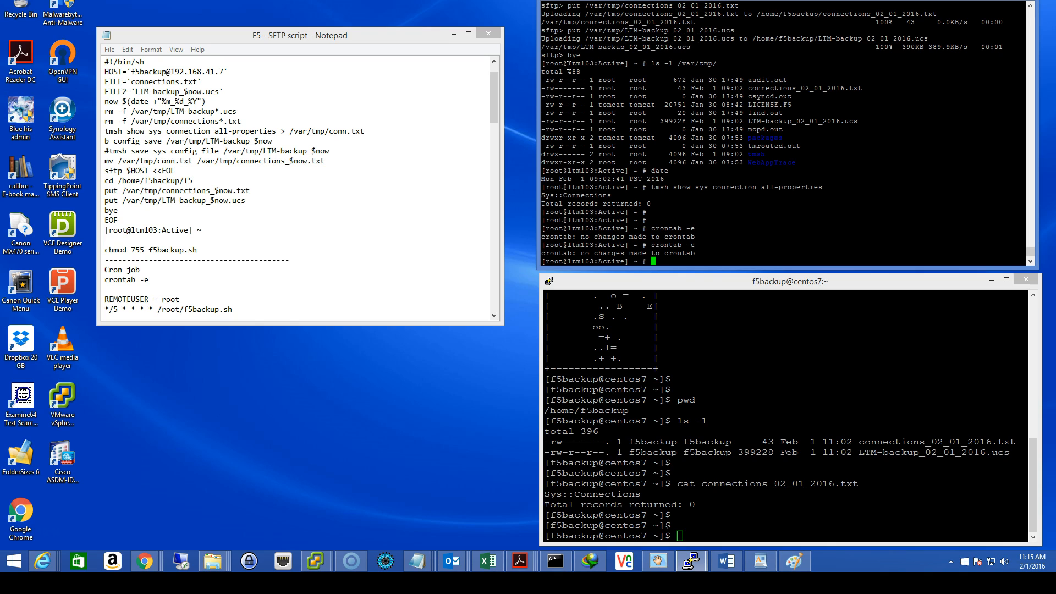
Step: Delete the old .ucs and conn*.txt backups from the F5's /var/tmp
type("crontab -e")
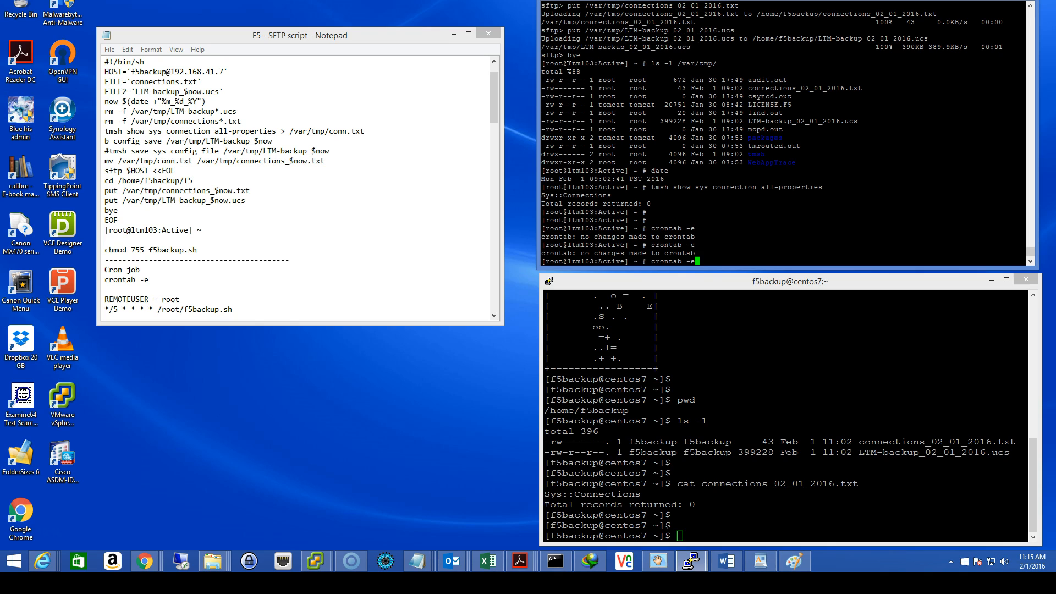
type("ls -l /var/tmp/")
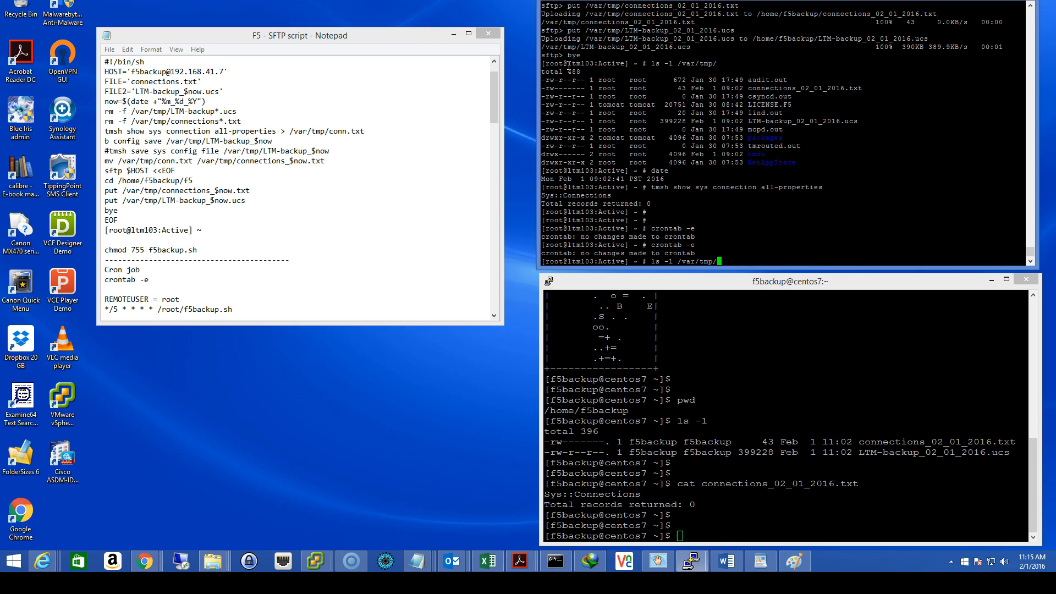
type("rm -f /var/tmp/*.ucs")
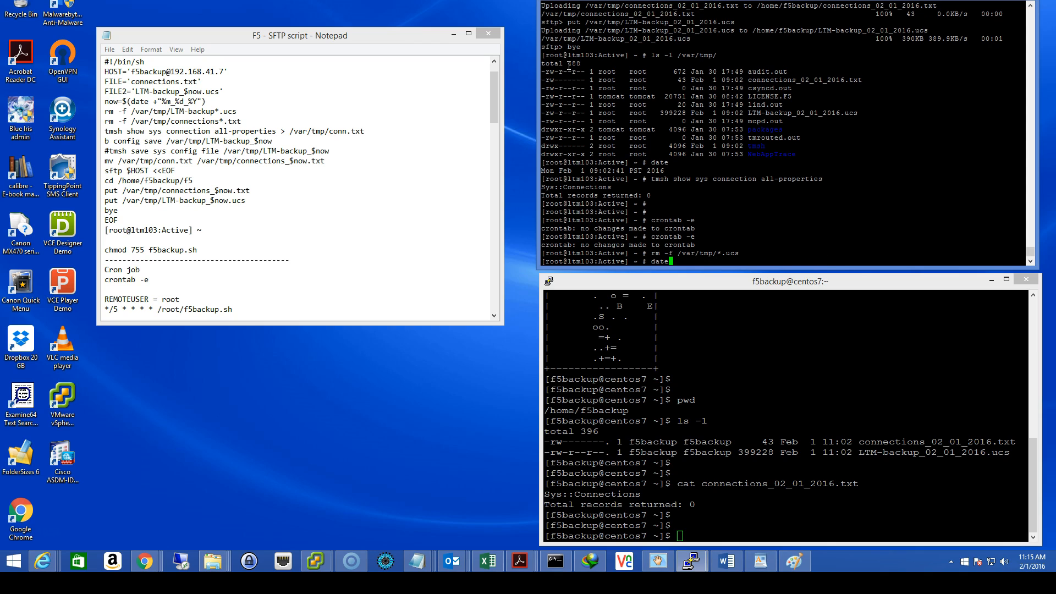
type("pwd")
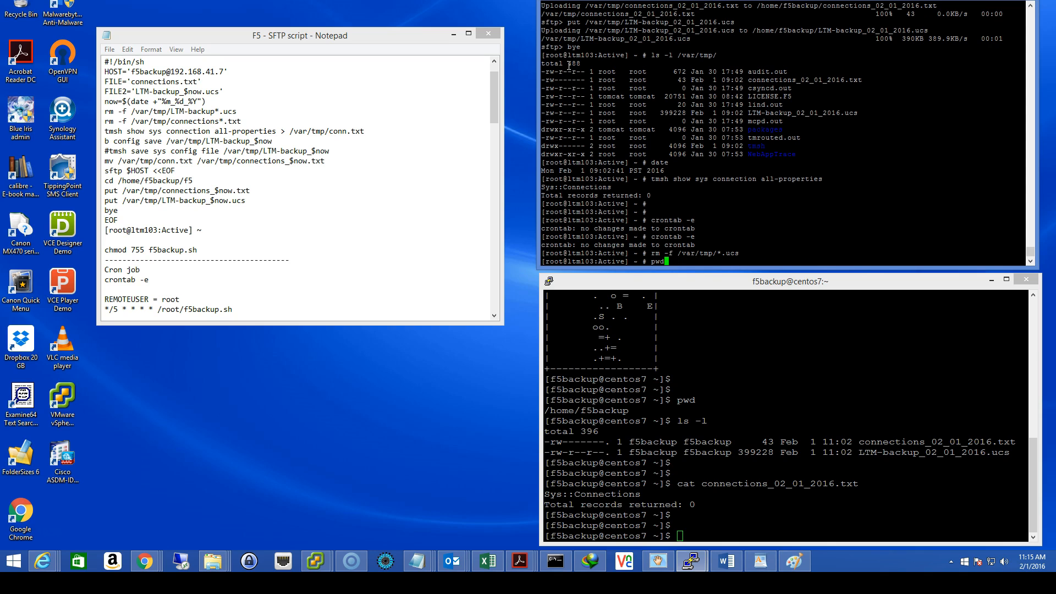
type("rm -f /var/tmp/conn*.txt")
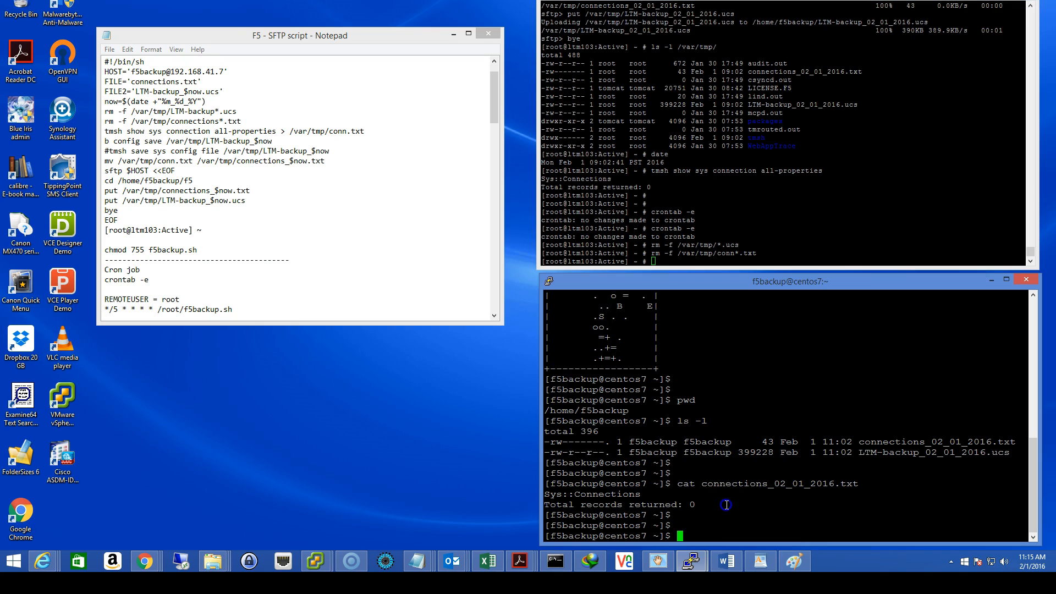
Step: Clear all backup files from the CentOS home folder with rm -f *.*
type("ls -l")
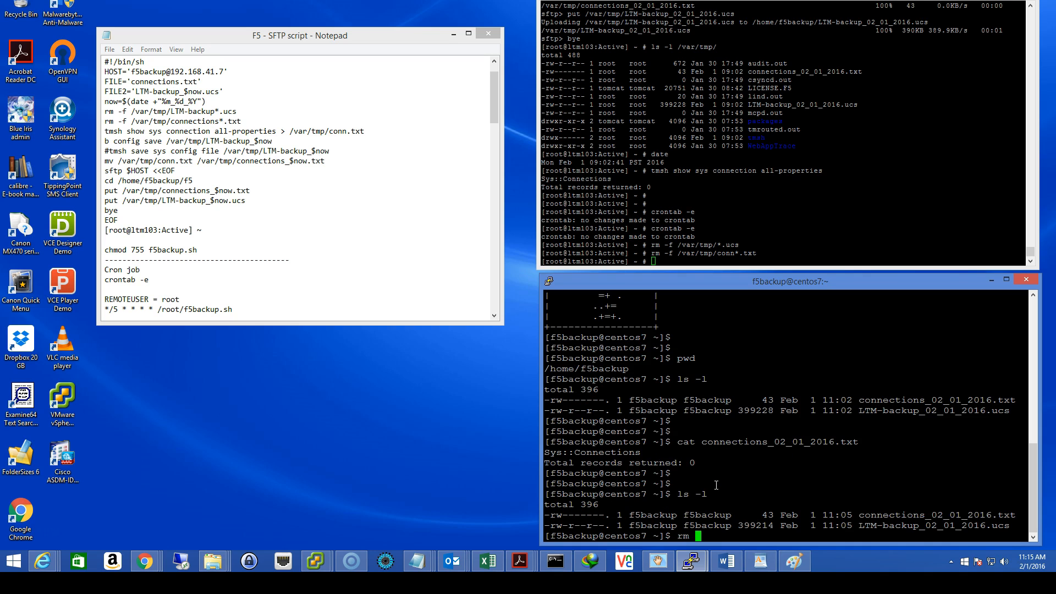
type("-f")
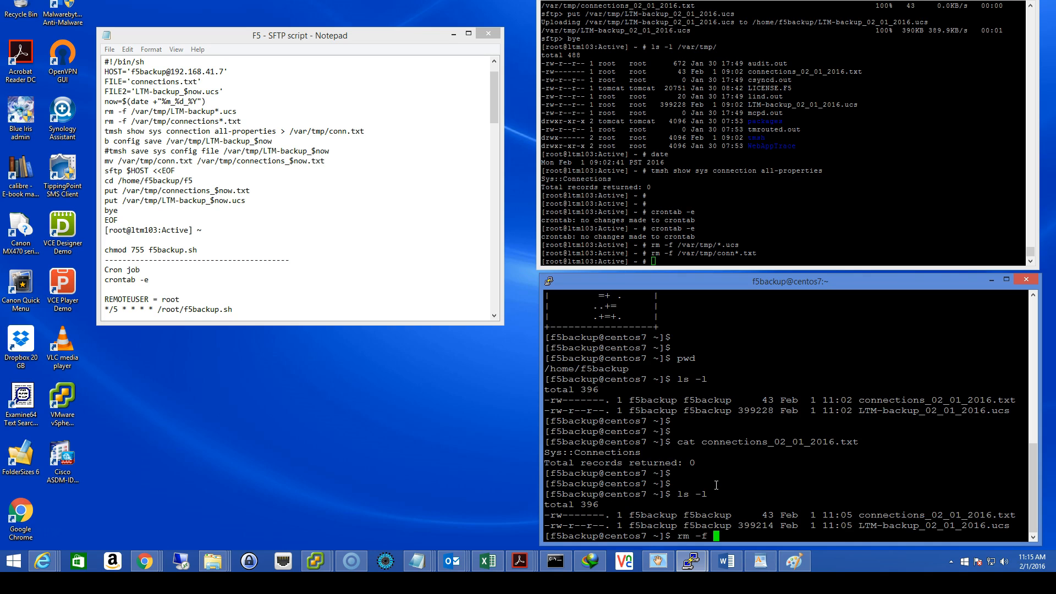
type("*.*")
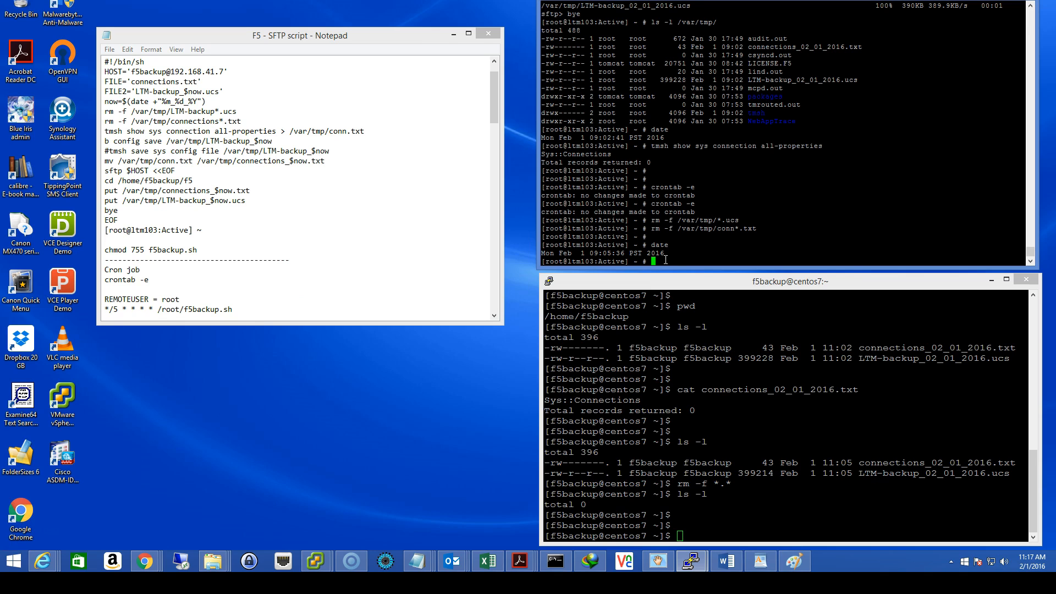
Step: On the F5, check the crontab and list /var/tmp/ for cron's fresh 09:10 backups
type("pwd")
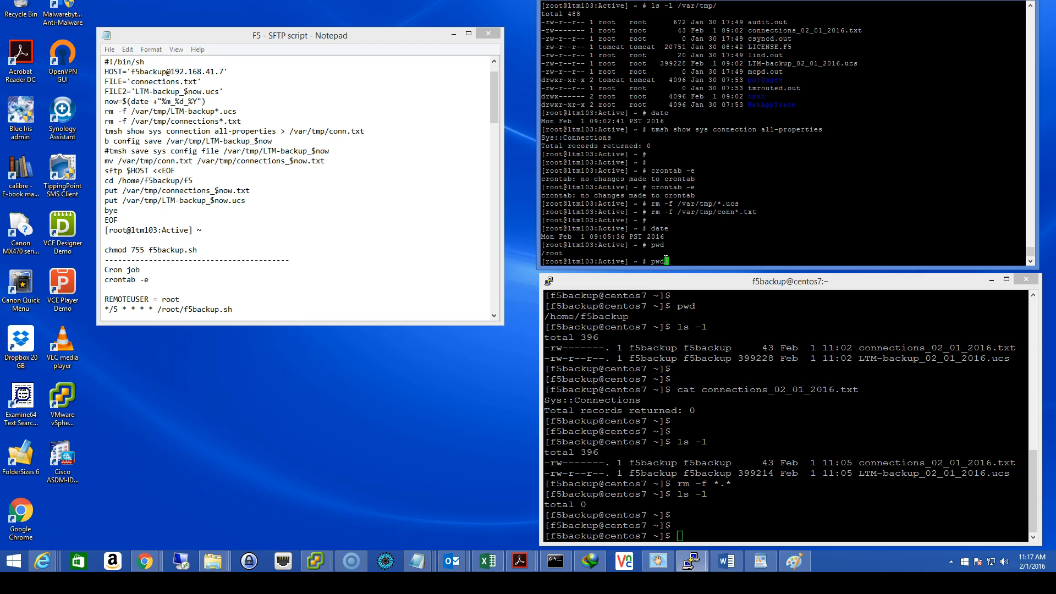
type("crontab -e")
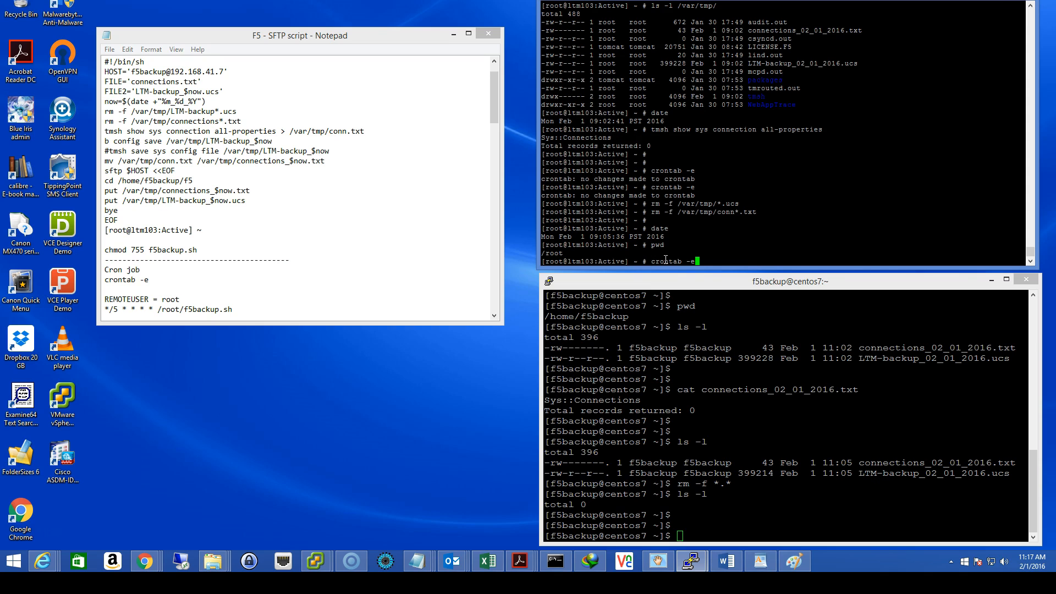
type("ls -l /var/tmp/")
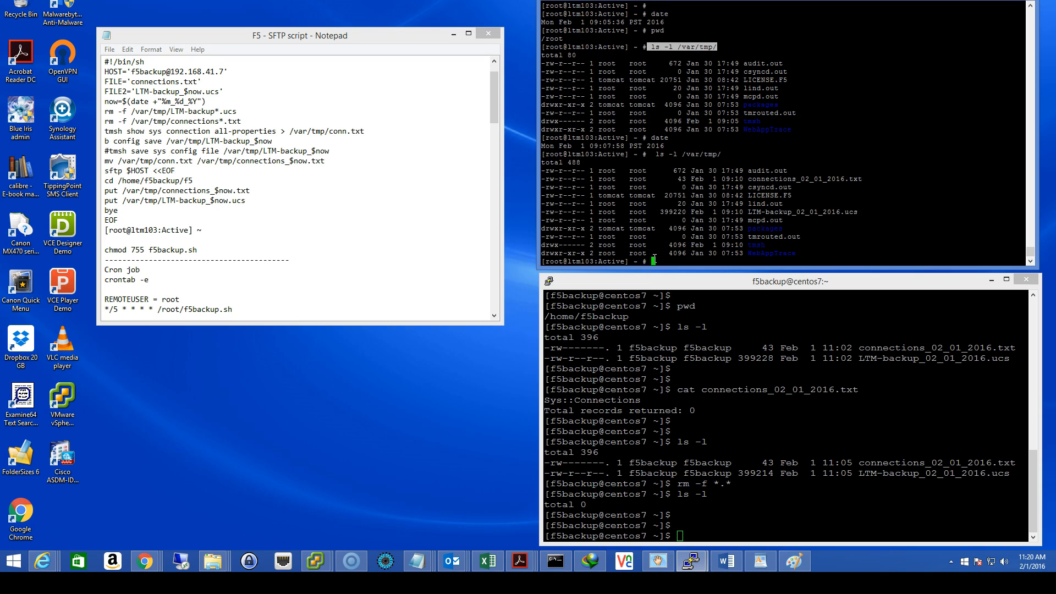
Step: Cat the 11:10 connections file on CentOS and run tmsh show sys connection all-properties on the F5
double_click(772, 211)
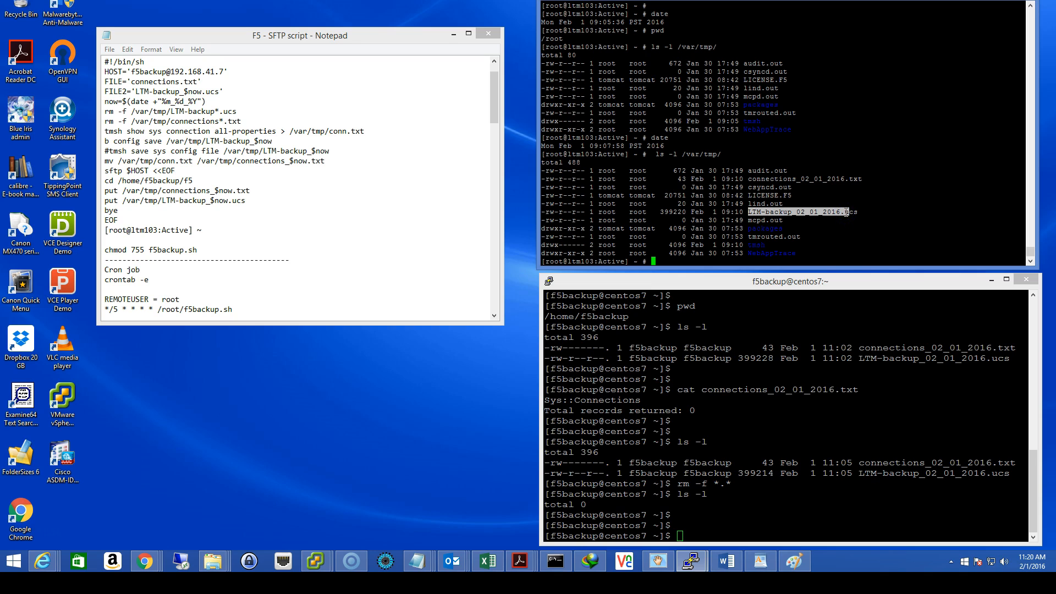
mouse_move(684, 532)
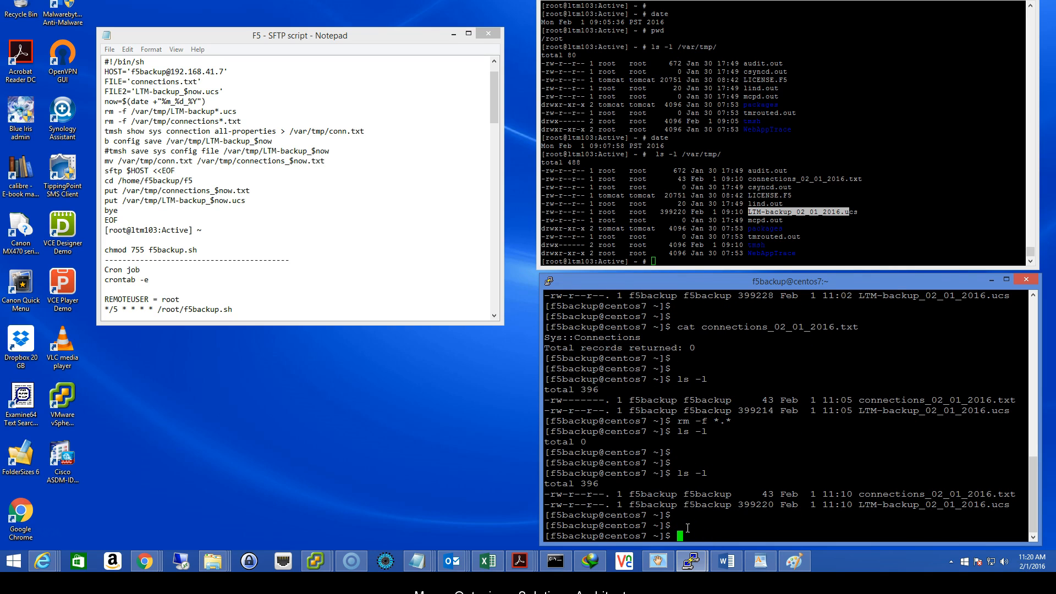
type("cat c")
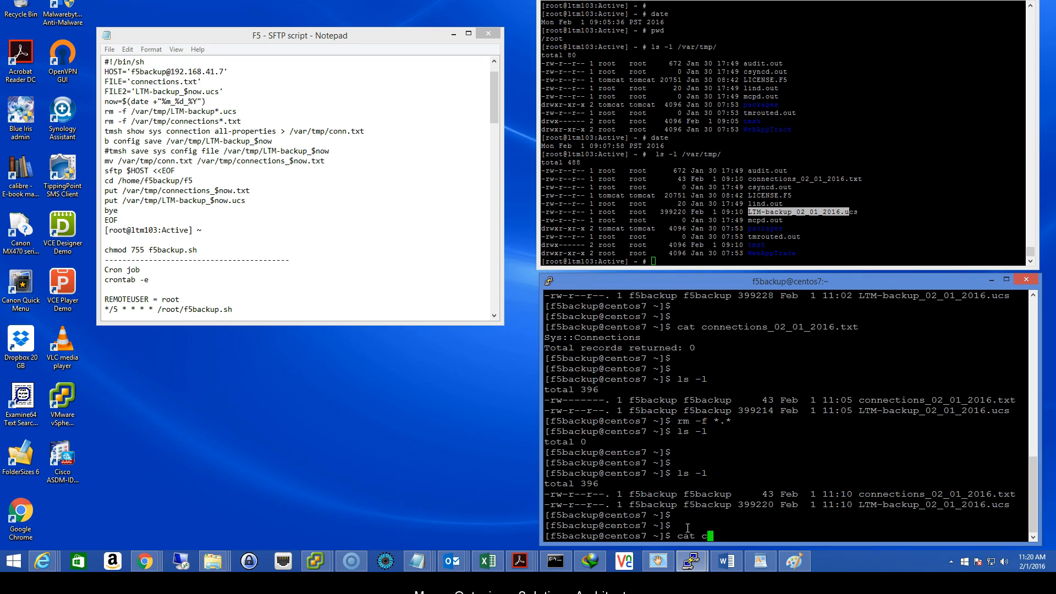
type("onnections_02_01_2016.txt")
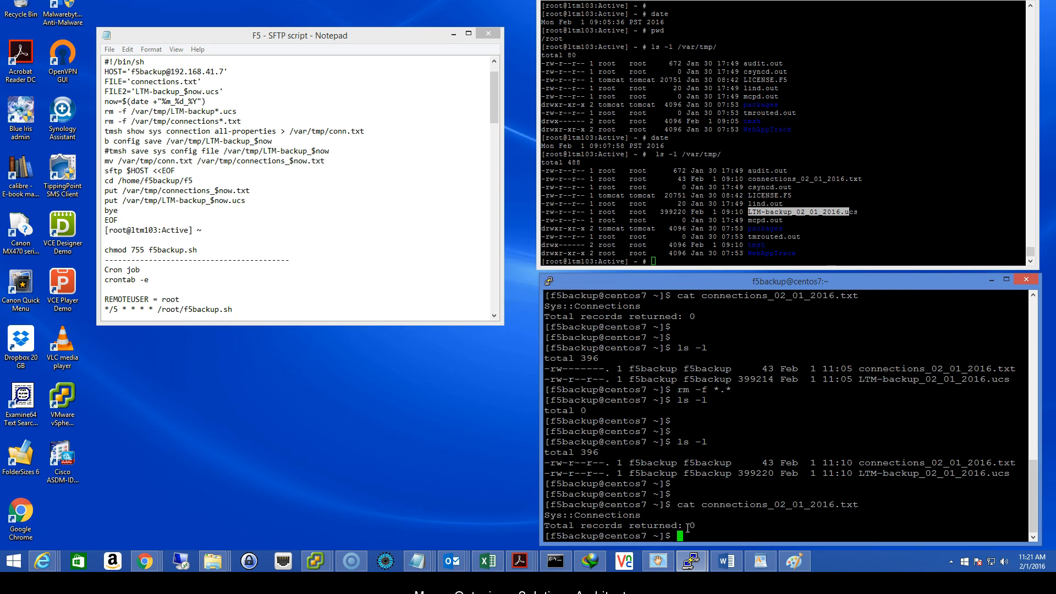
mouse_move(627, 516)
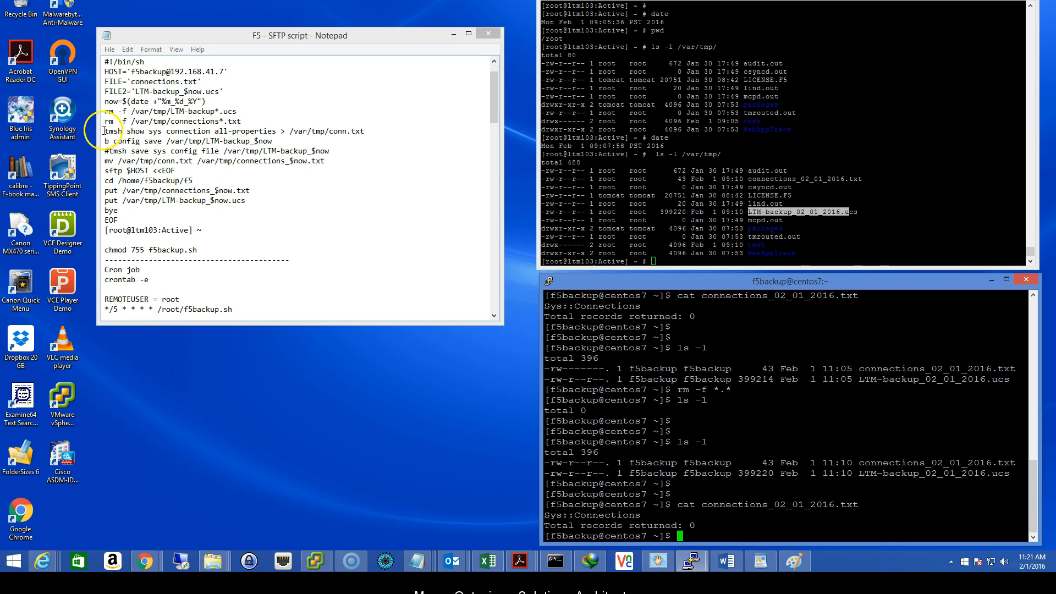
left_click_drag(103, 131, 285, 131)
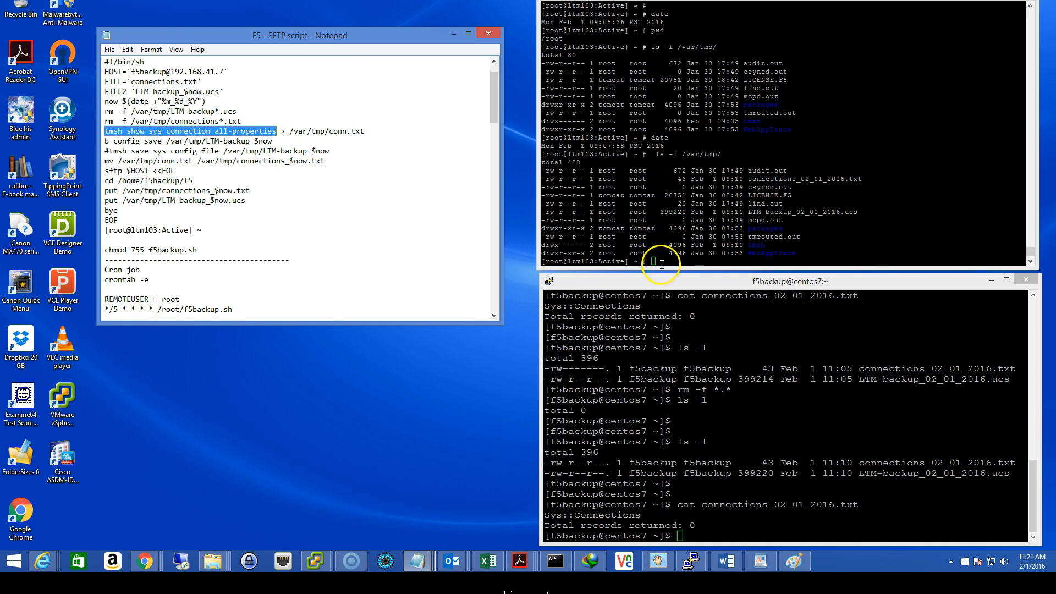
type("tmsh show sys connection all-properties")
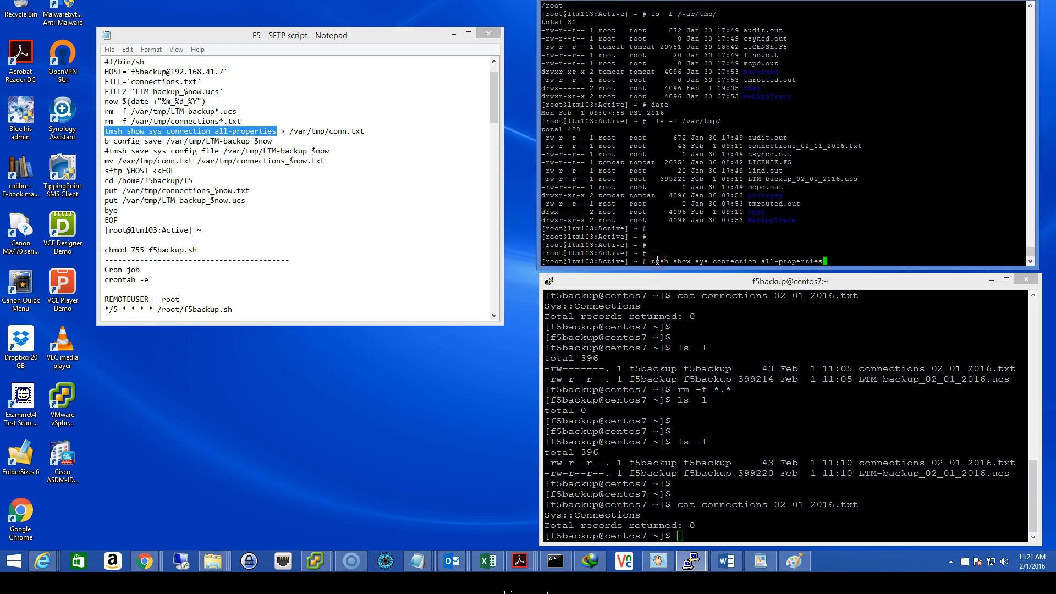